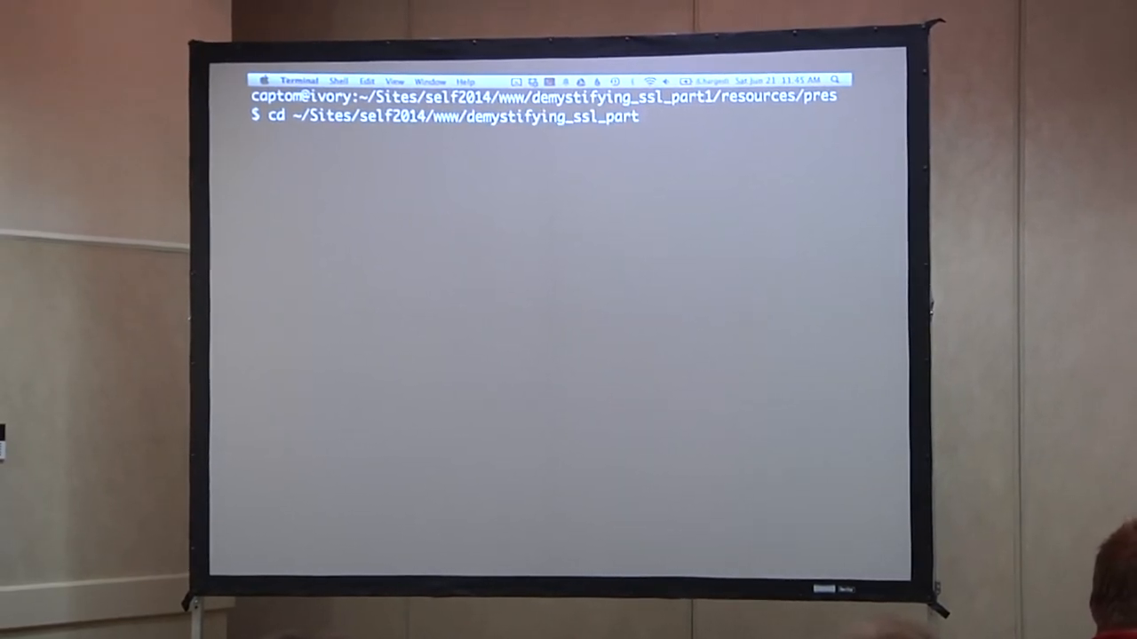
From the part2 resources folder, list files and decode self2014.root.crt with openssl x509 -noout -text
text(2/resources/)
text(open)
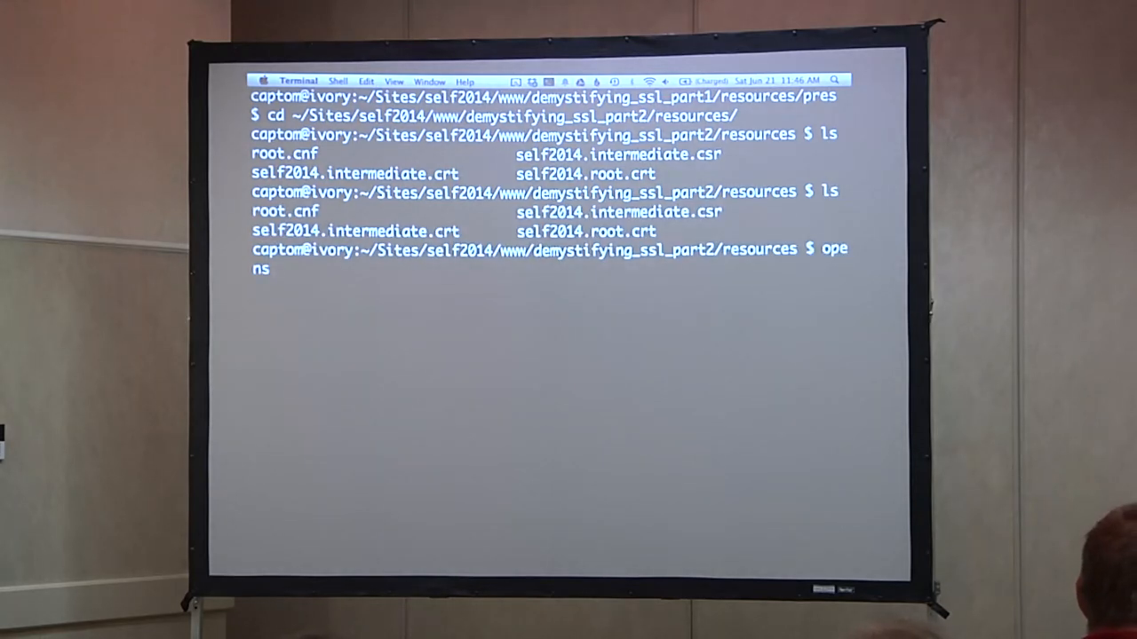
text(sl)
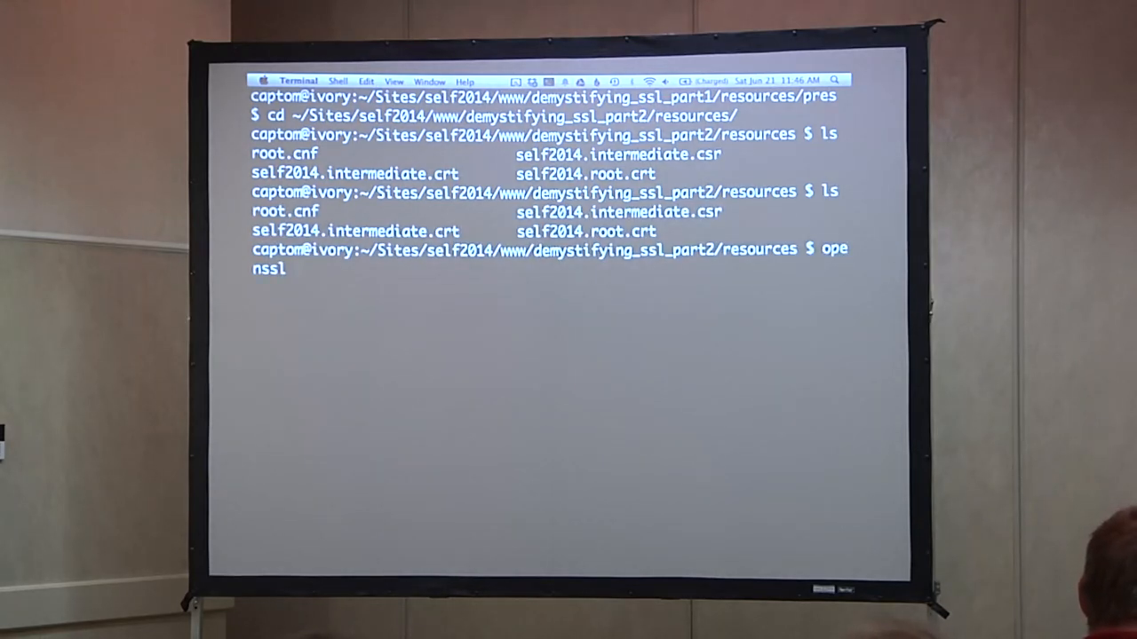
text(x509 -noout -text -in self2014.)
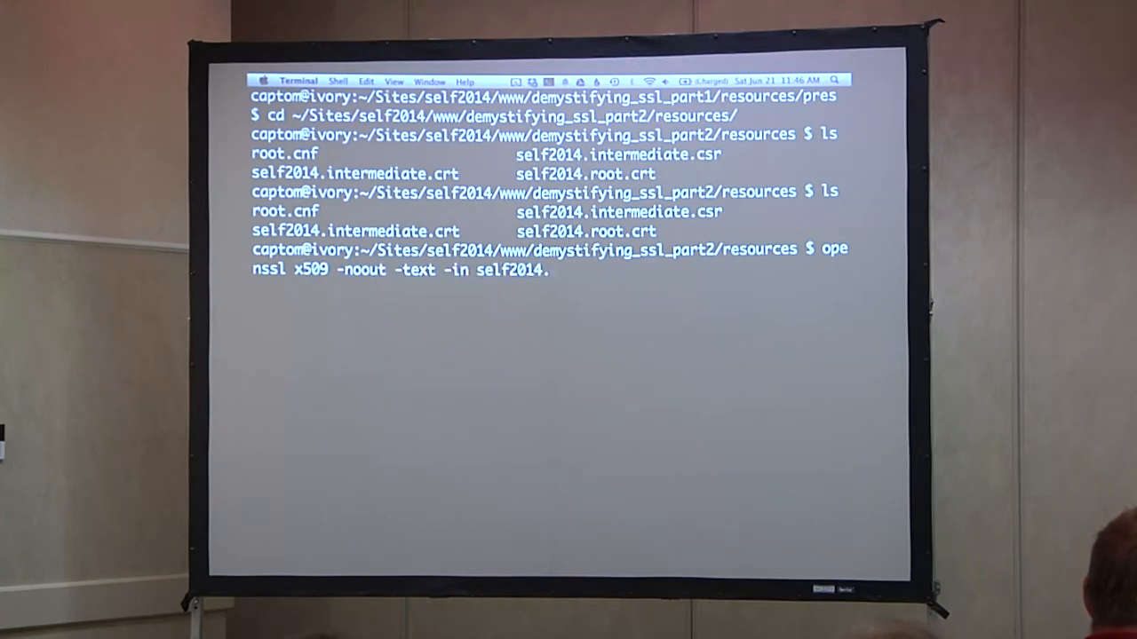
text(root.crt)
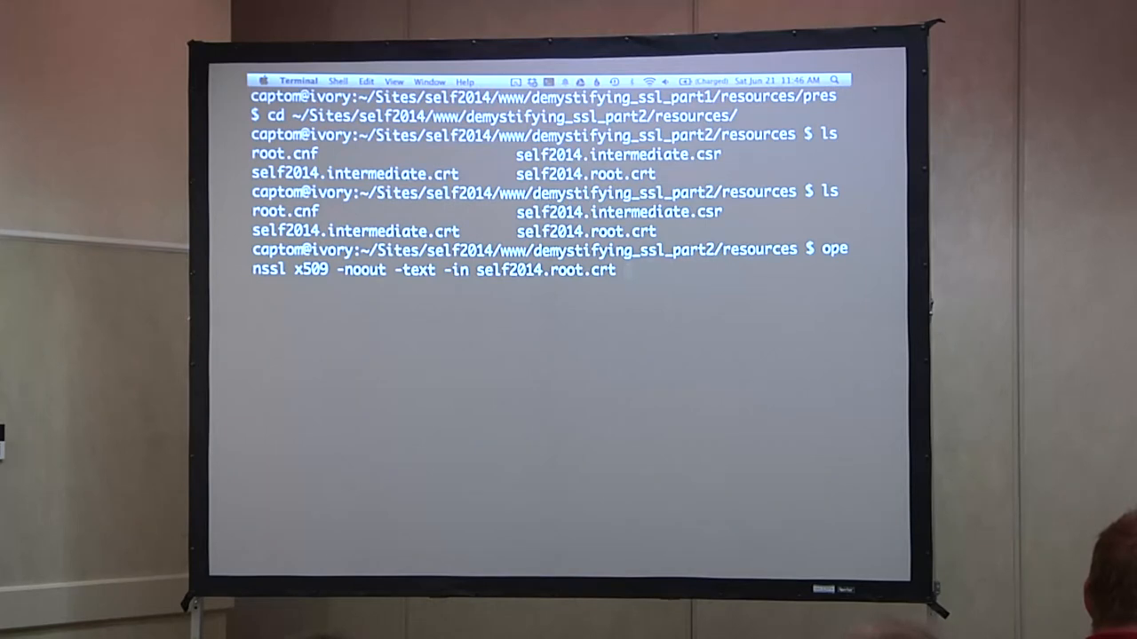
key(Return)
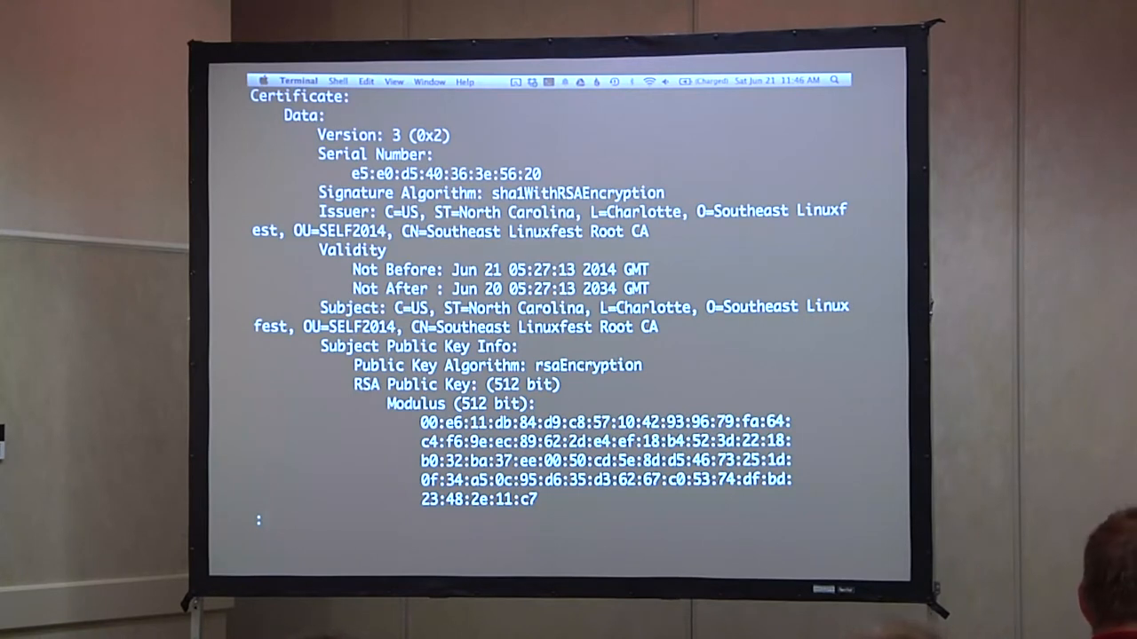
Page down through the root certificate output to the X509v3 Basic Constraints CA:TRUE section
scroll(down, 3)
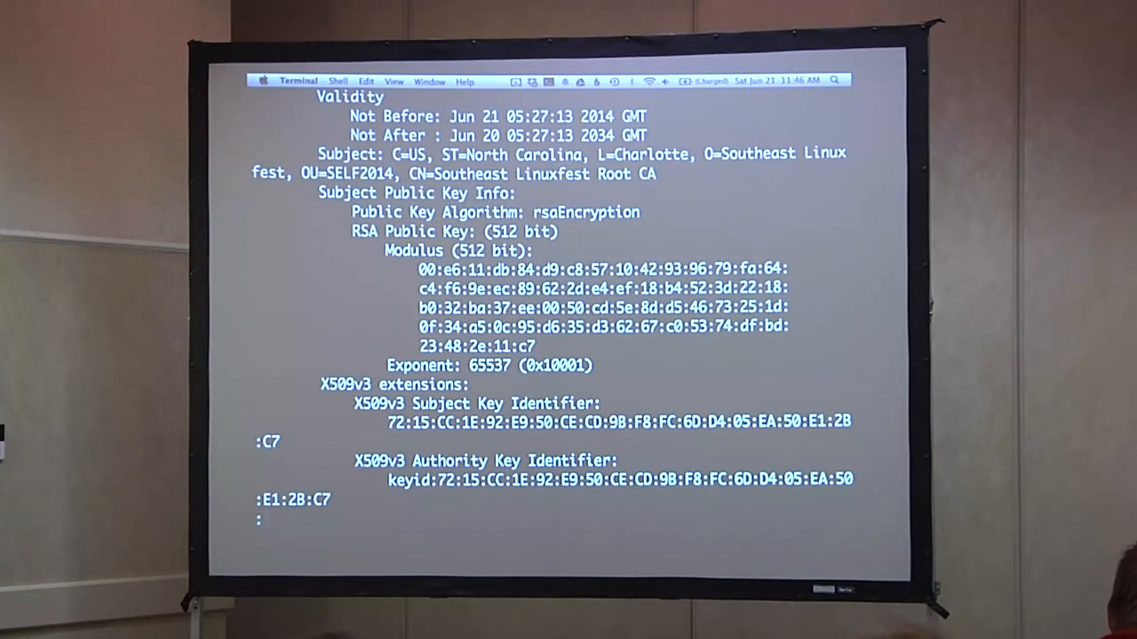
scroll(down, 3)
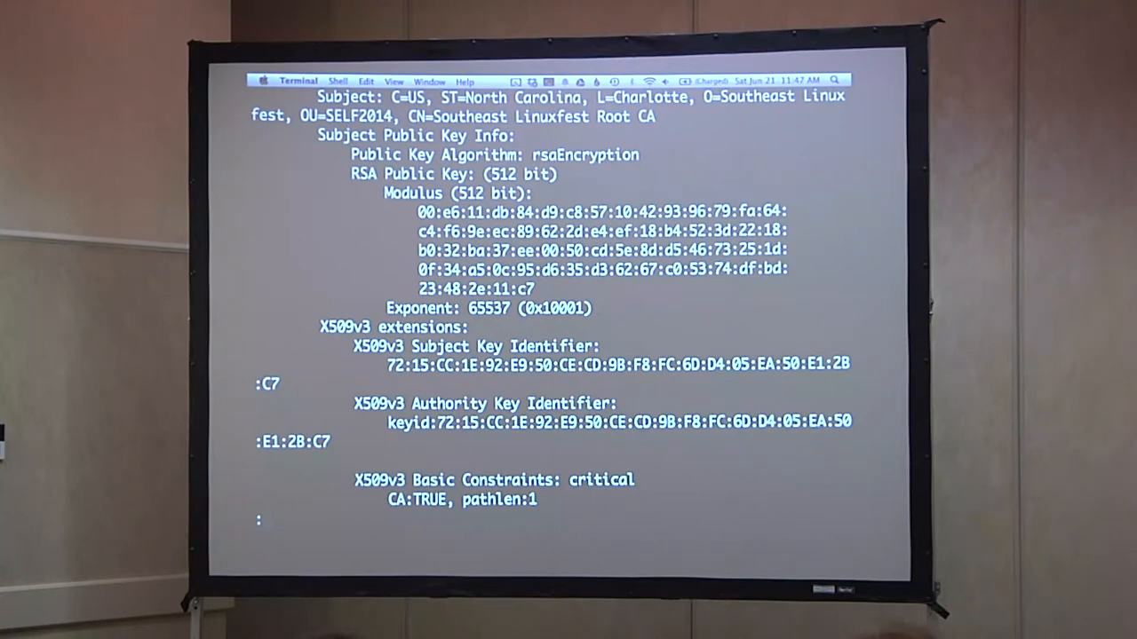
scroll(down, 3)
text(op)
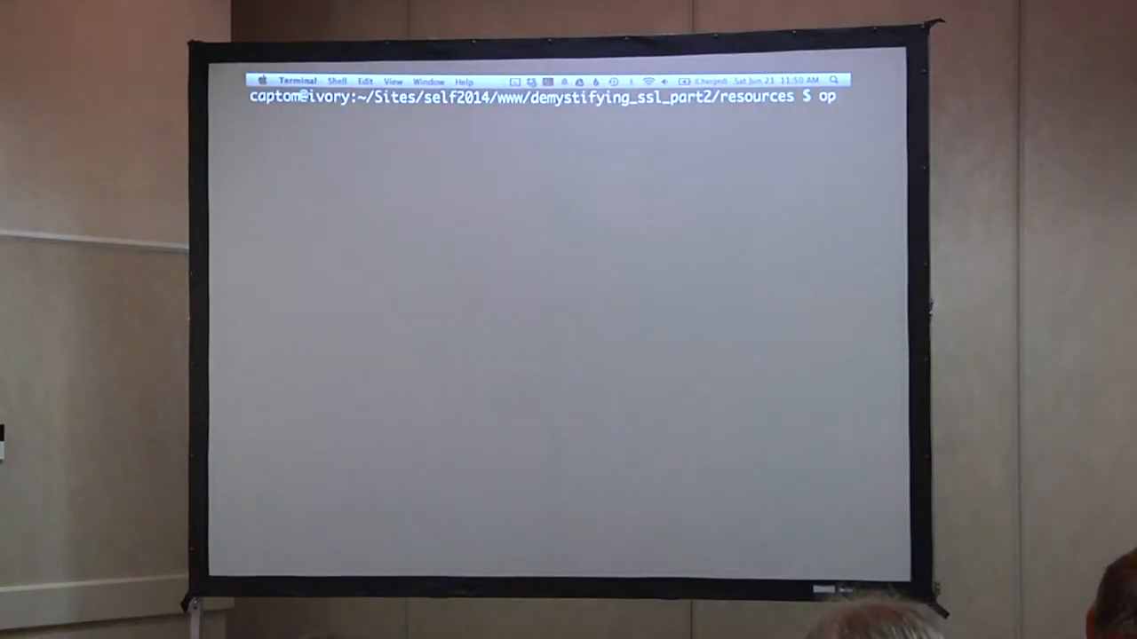
Decode self2014.intermediate.csr with openssl req -noout -text piped to less, correcting the 'les' typo
text(nssl x509 -noout -text -in self2014.intermediate.csr)
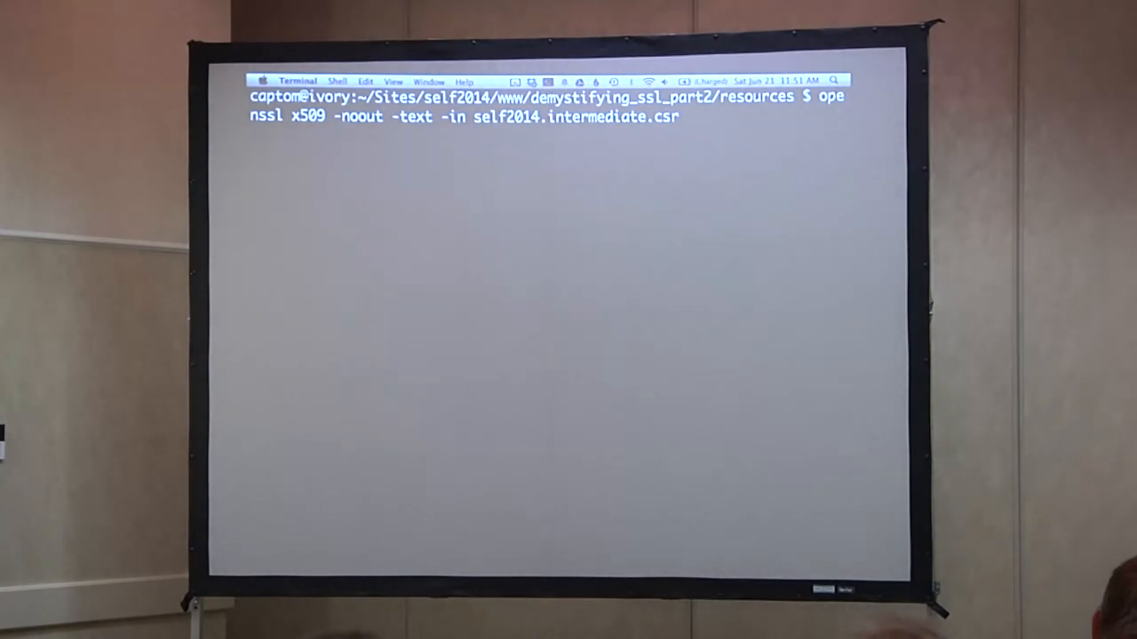
key(Backspace)
text(req)
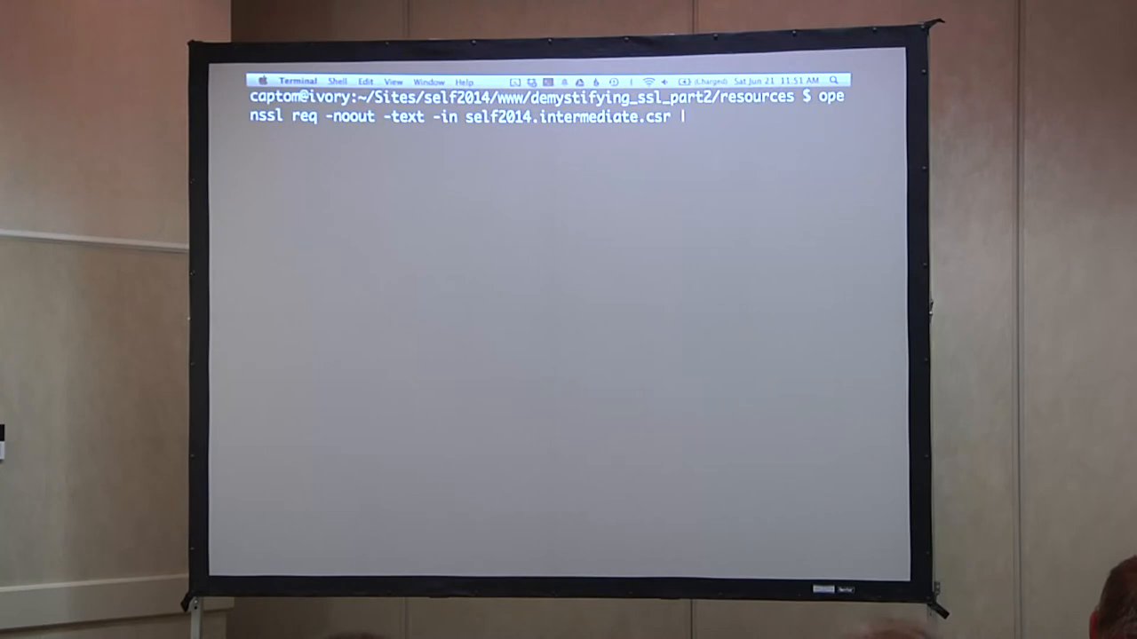
key(Return)
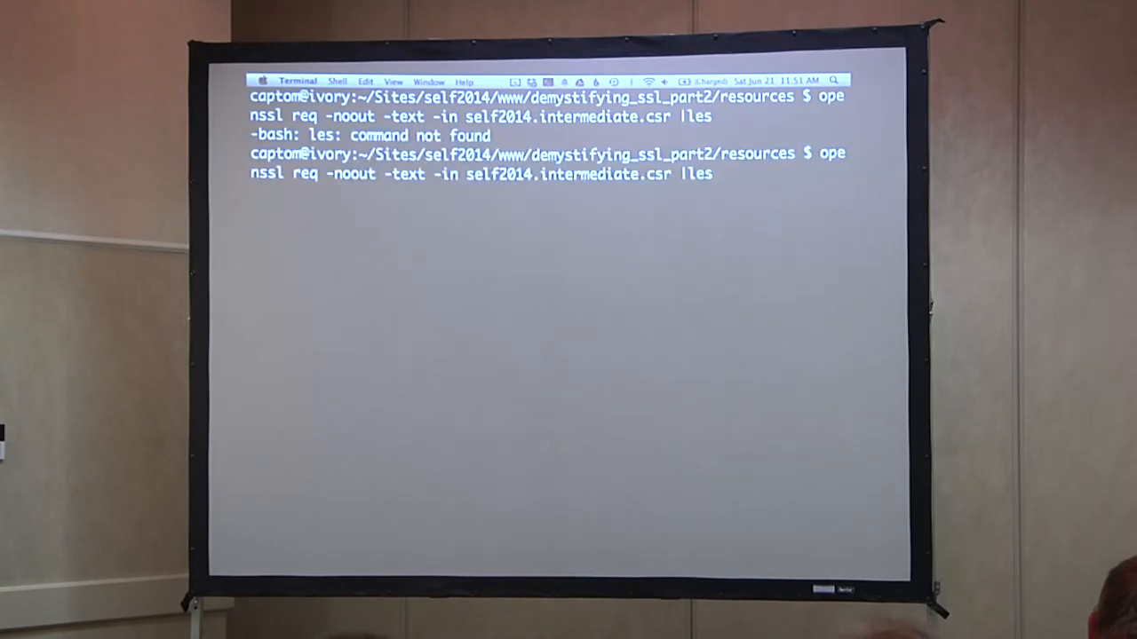
key(Return)
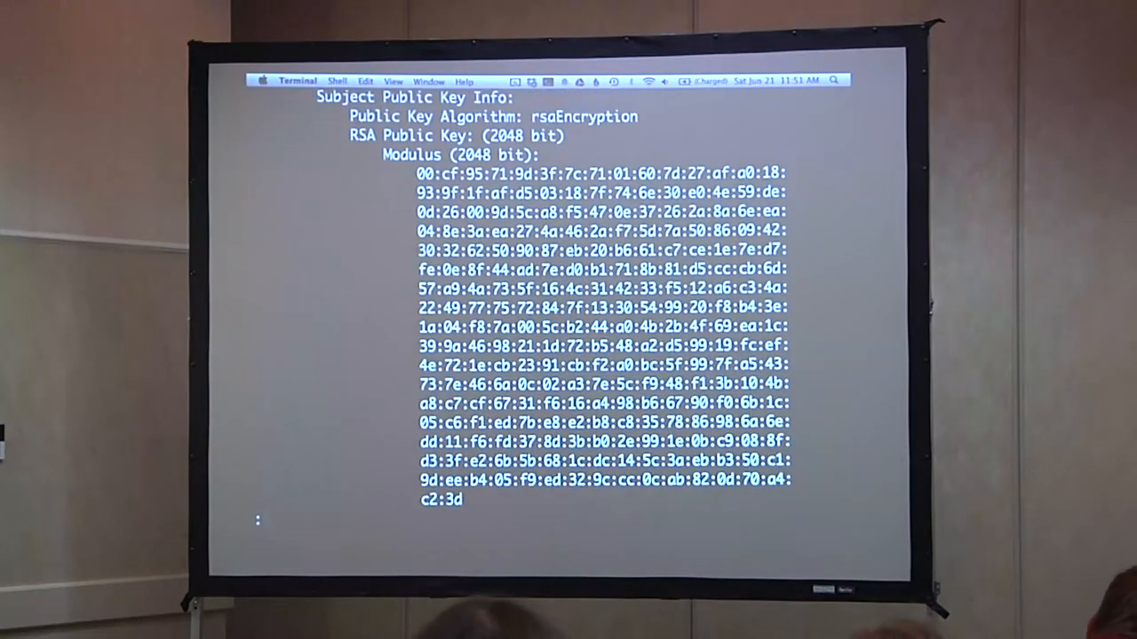
scroll(down, 3)
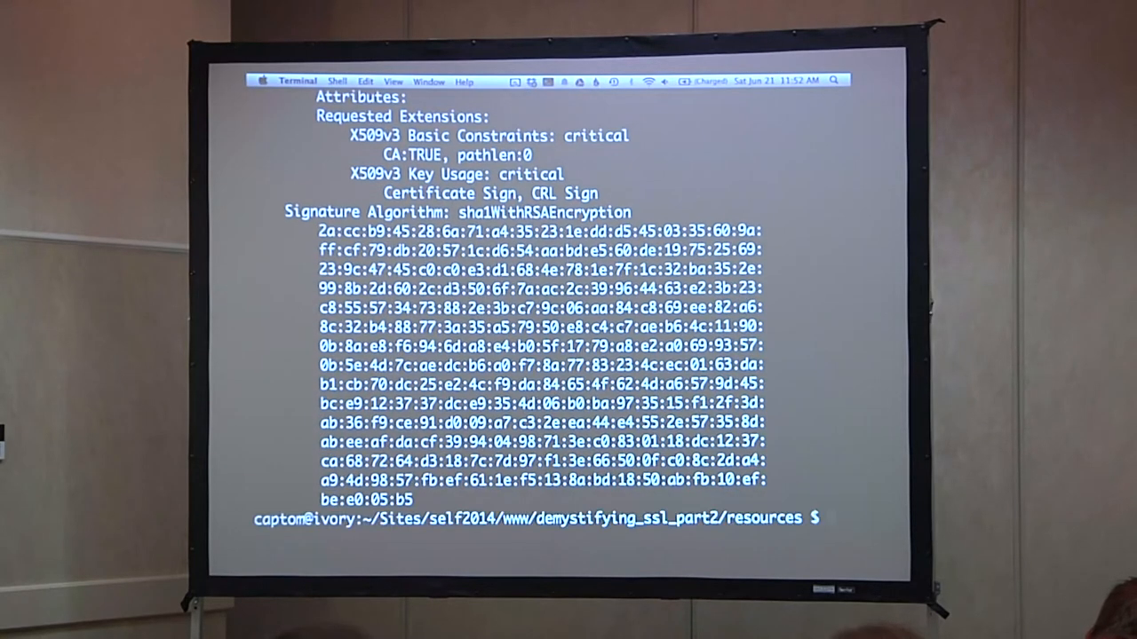
text(c)
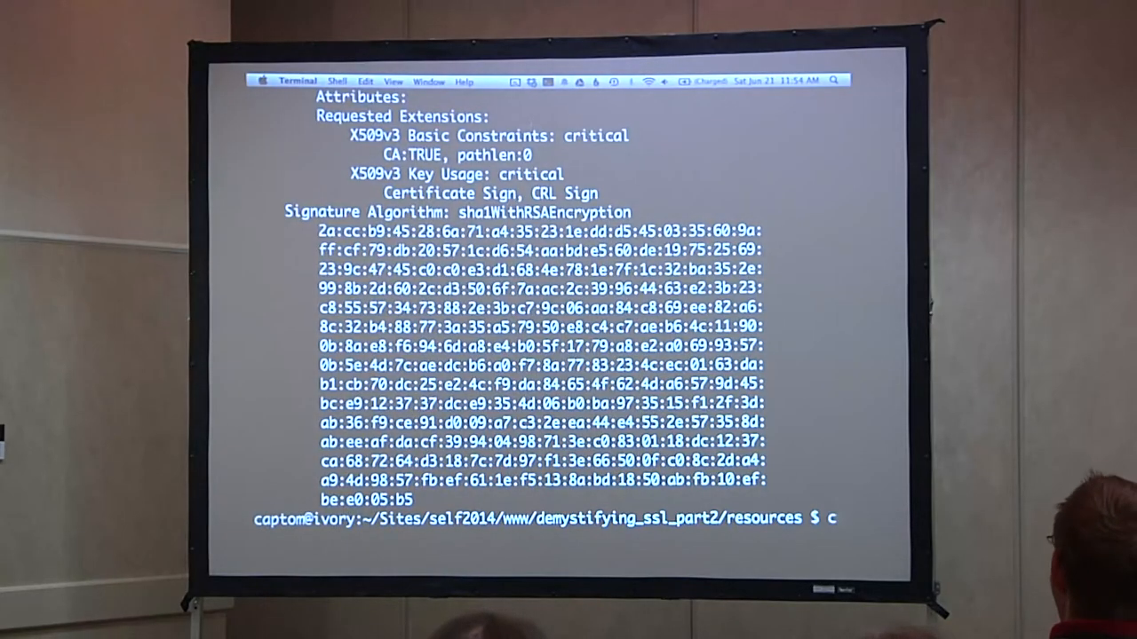
Move into ~/.selfca then root/, listing the certs, crl, db, root.cnf and key files
text(d ~/.selfca/)
text(ls)
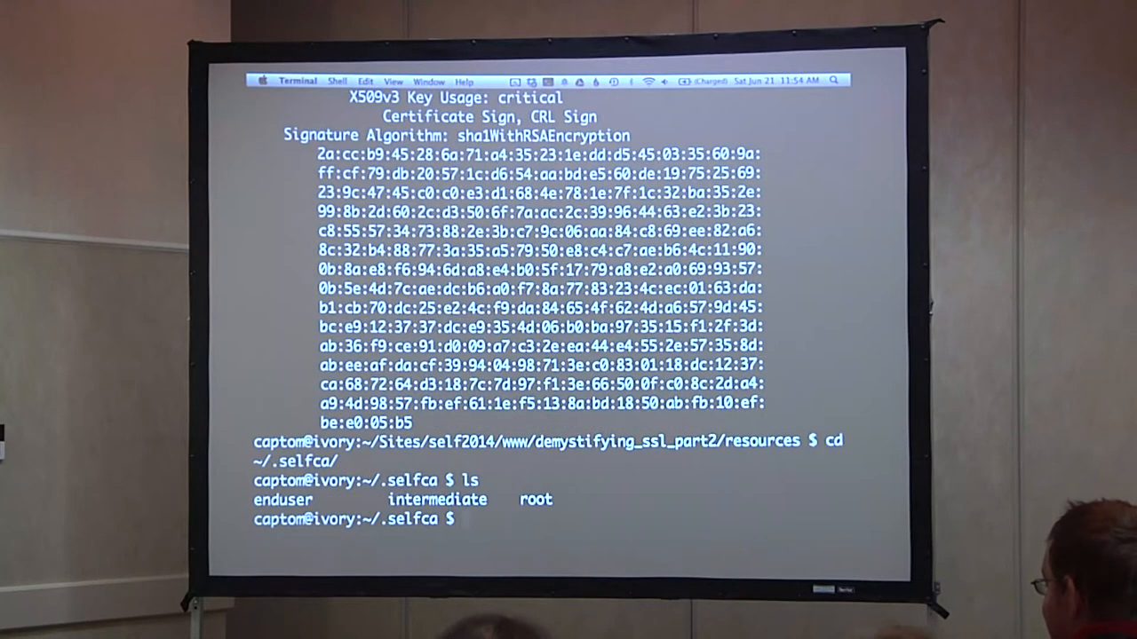
text(c)
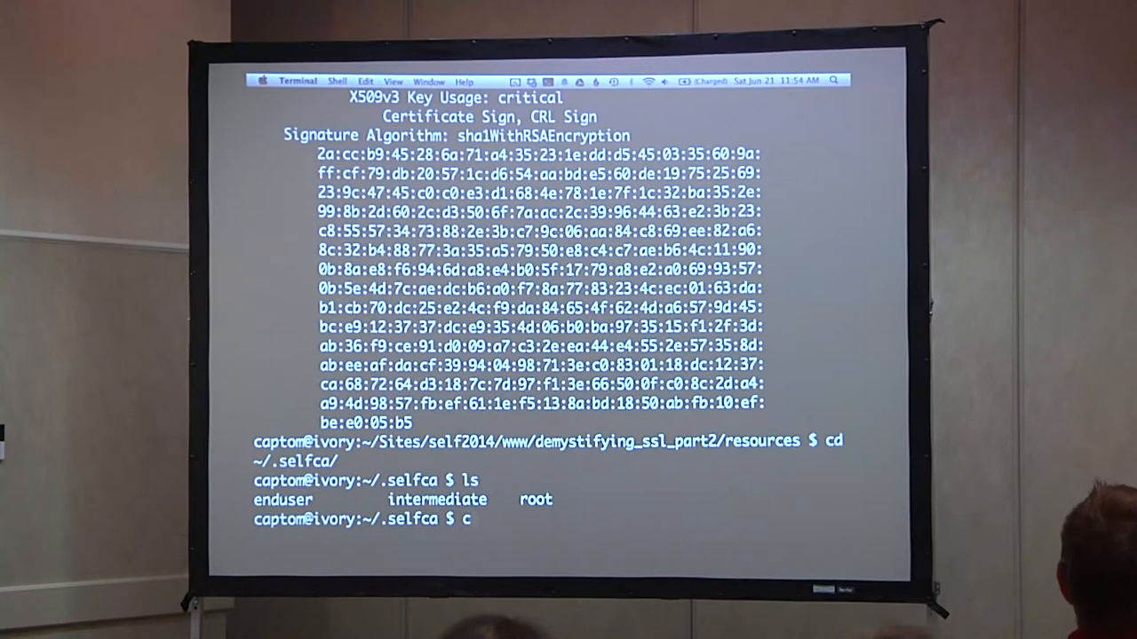
text(d root/)
text(vim root.cnf)
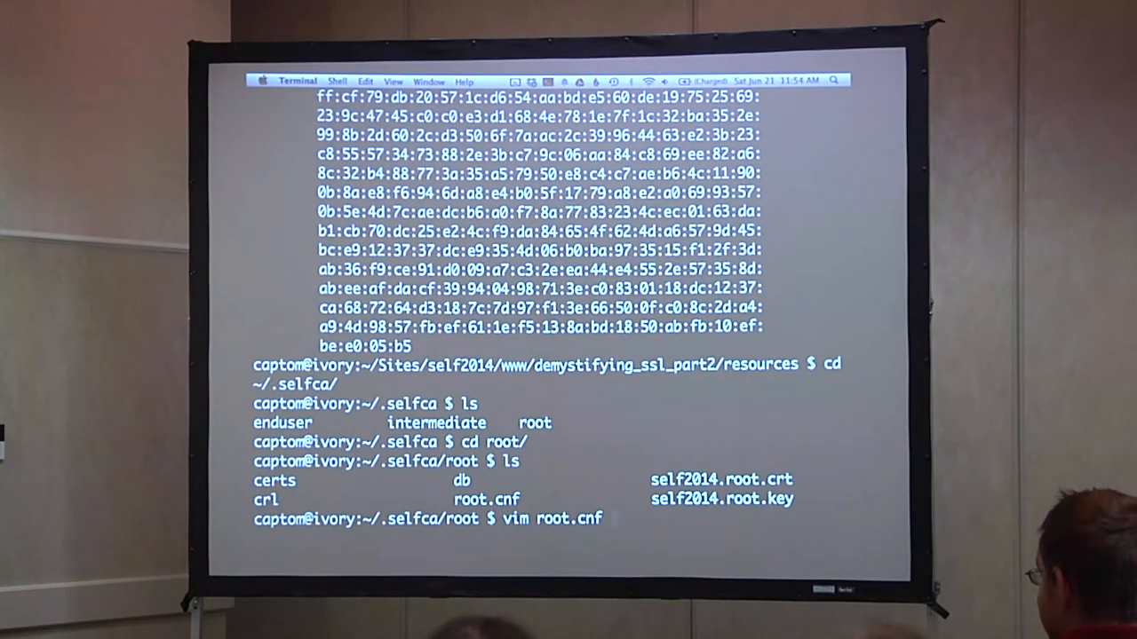
Open root.cnf in vim, scroll the CA defaults and search /usr_c for usr_cert
key(Return)
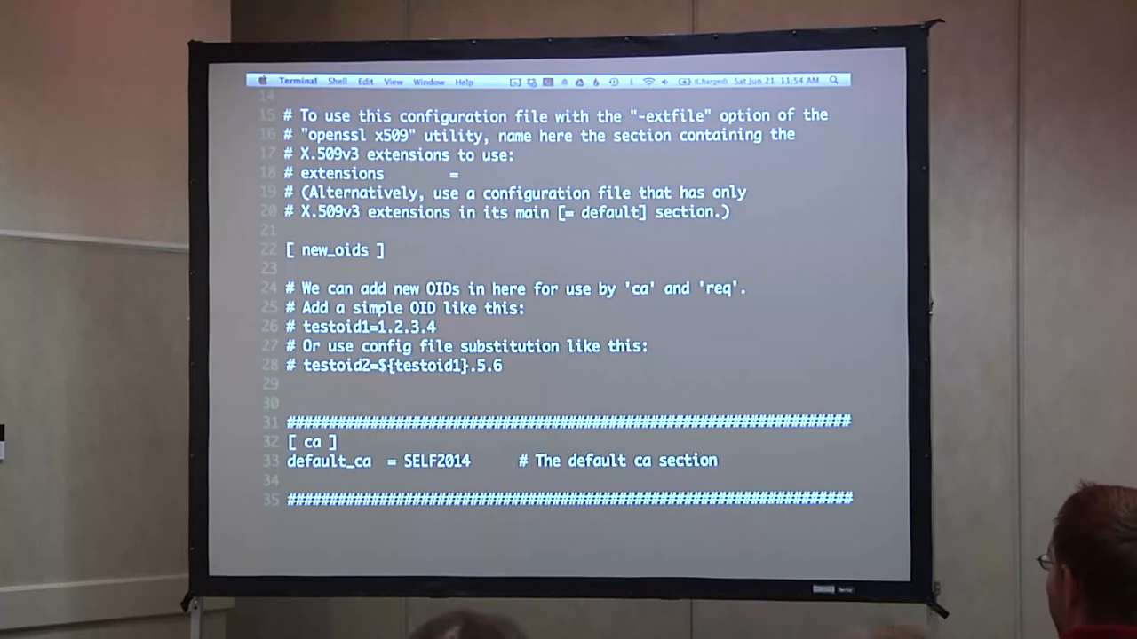
scroll(down, 3)
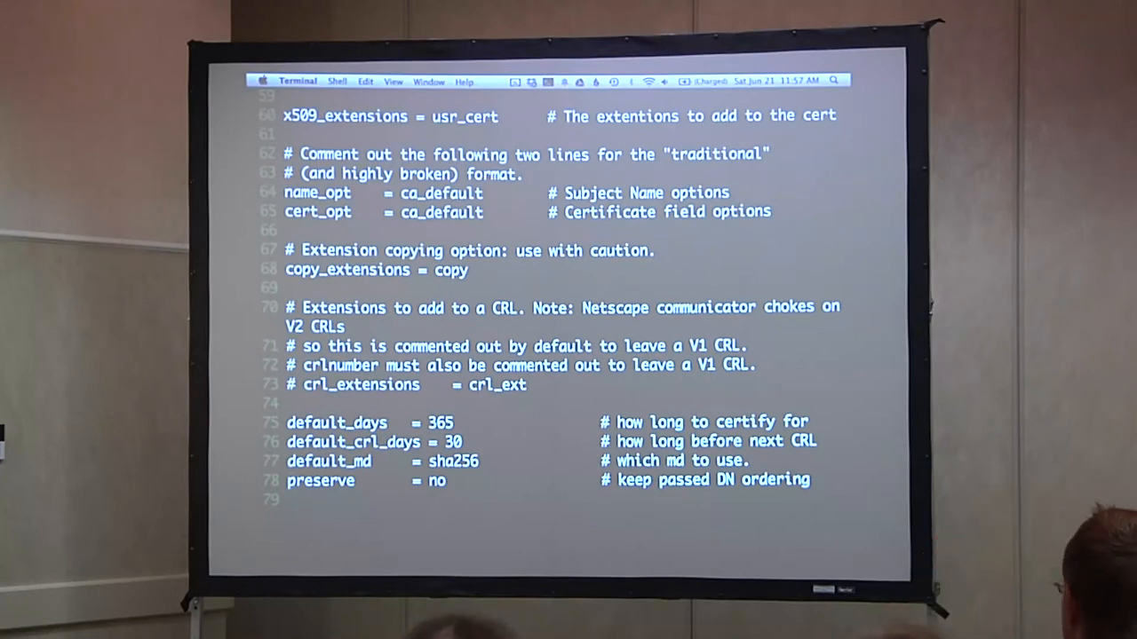
text(/usr_c)
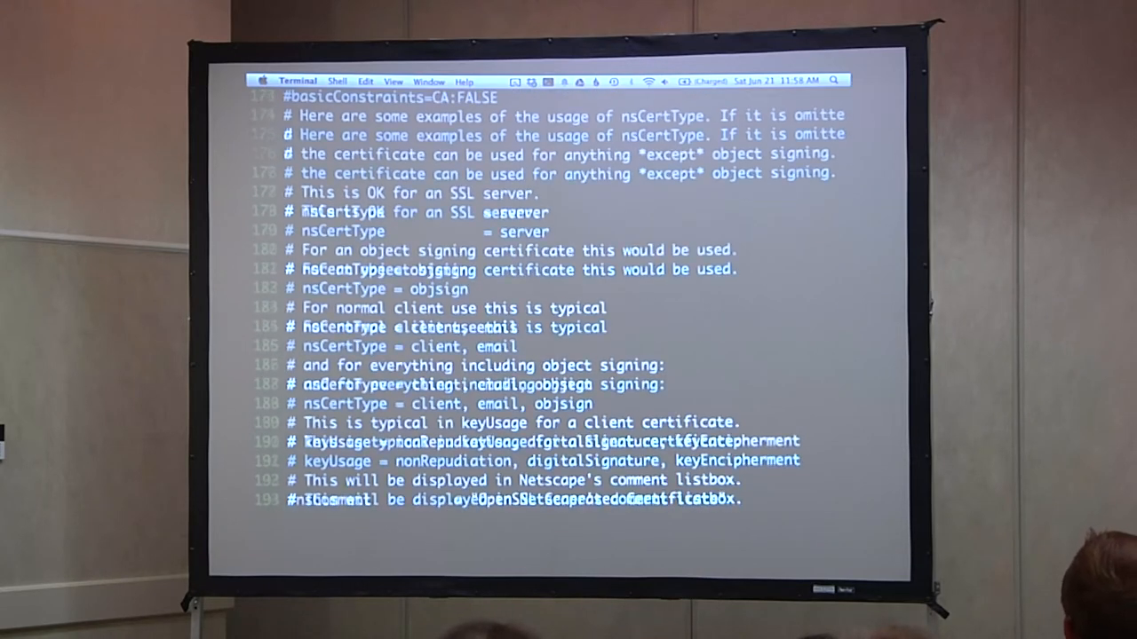
scroll(down, 3)
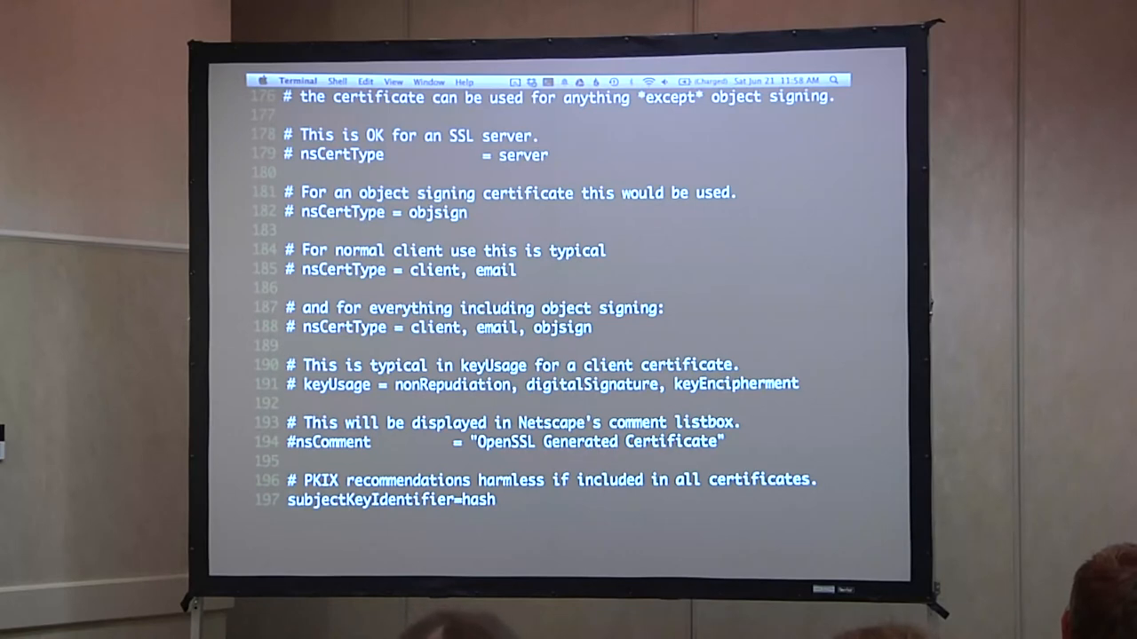
scroll(down, 3)
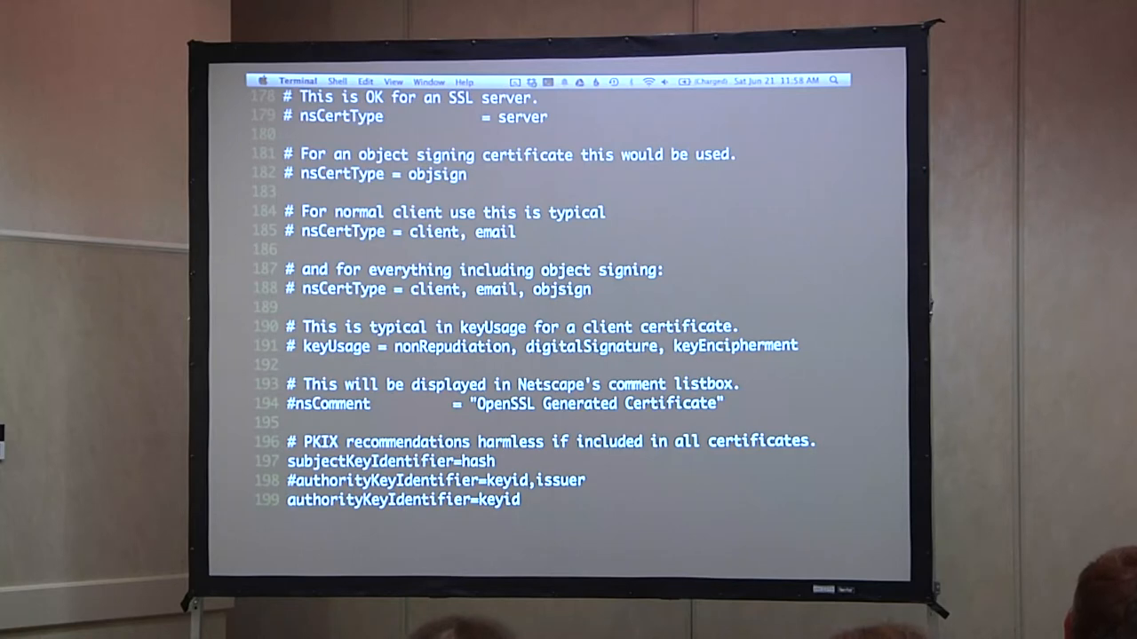
scroll(down, 3)
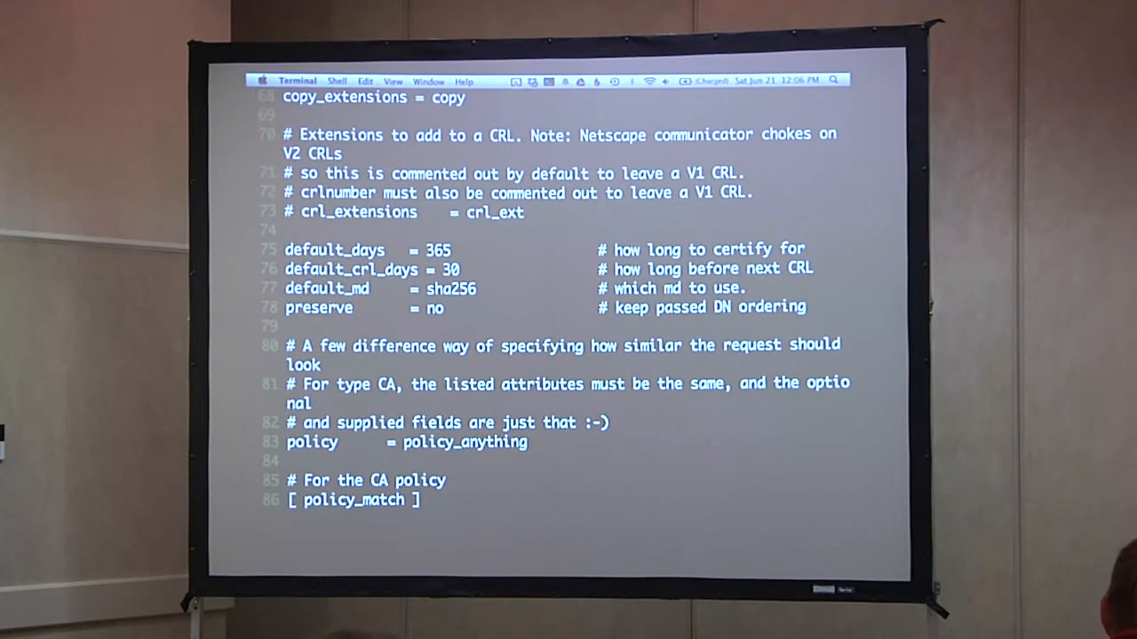
key(i)
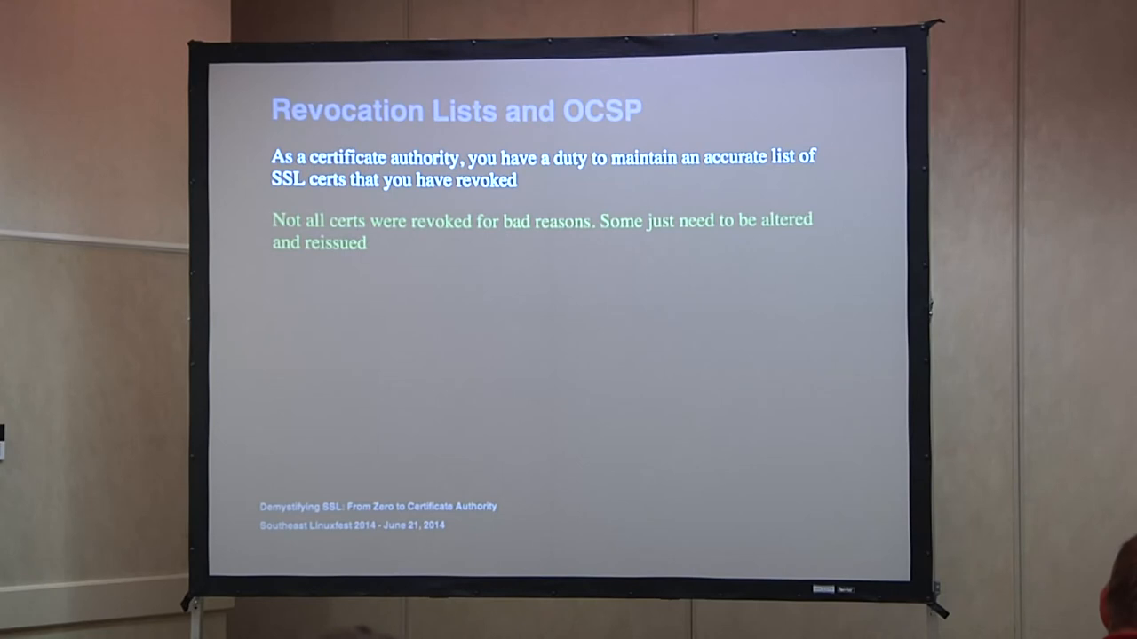
Advance the slide to reveal the CRL publicly-accessible location bullet
key(right)
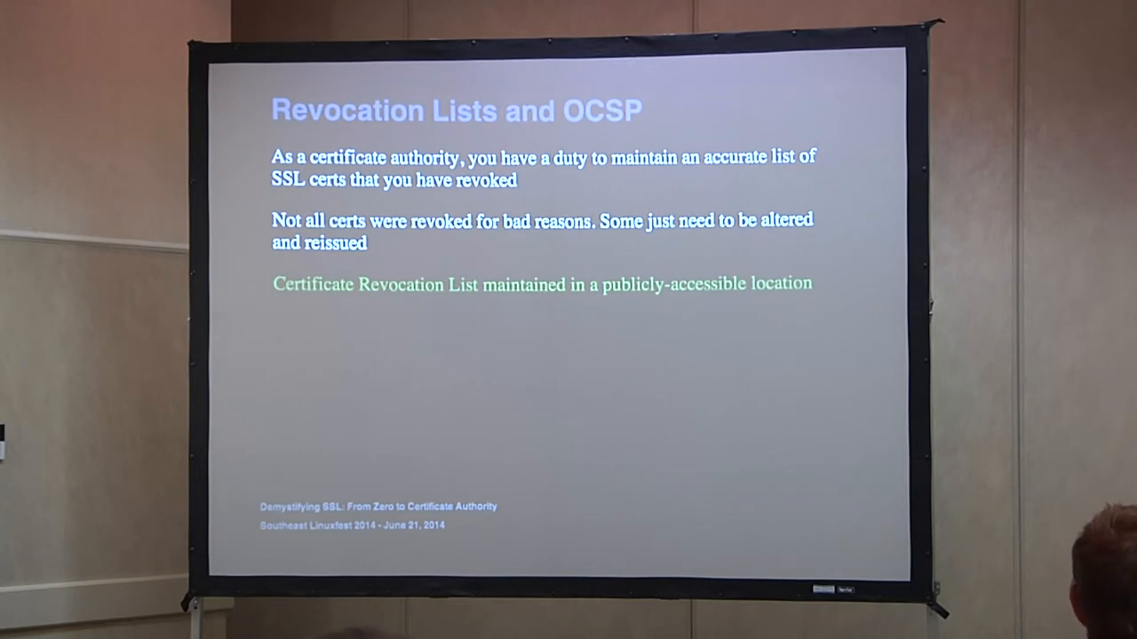
key(right)
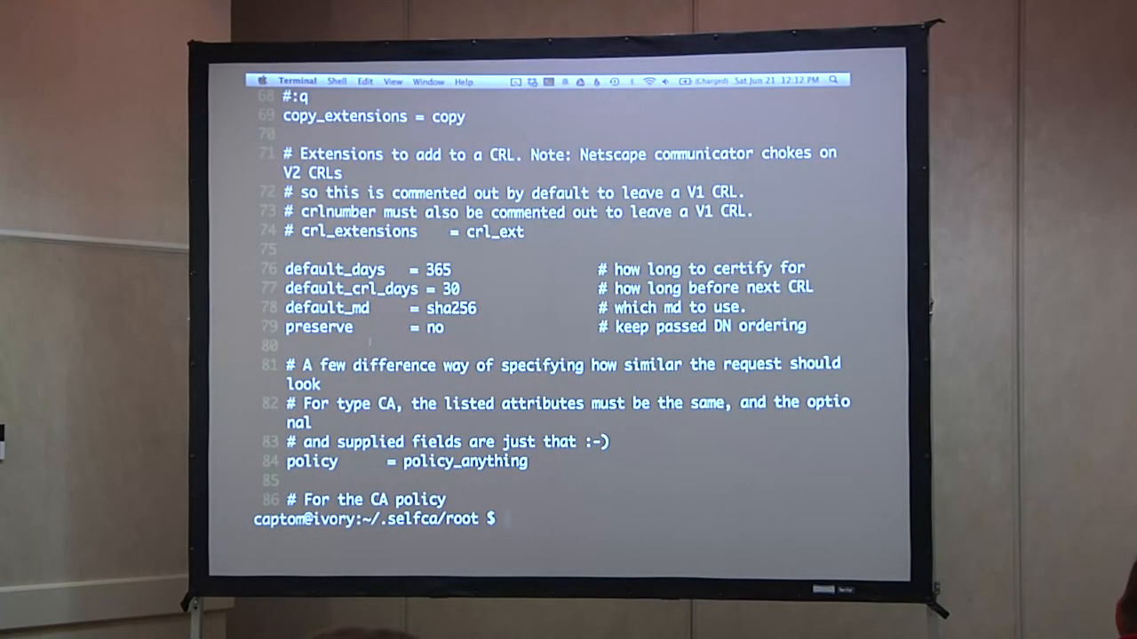
Change into ~/Sites/self2014/www/demystifying_ssl_part1/resources and list the happypuppies.com files
text(cd ~/Sites/)
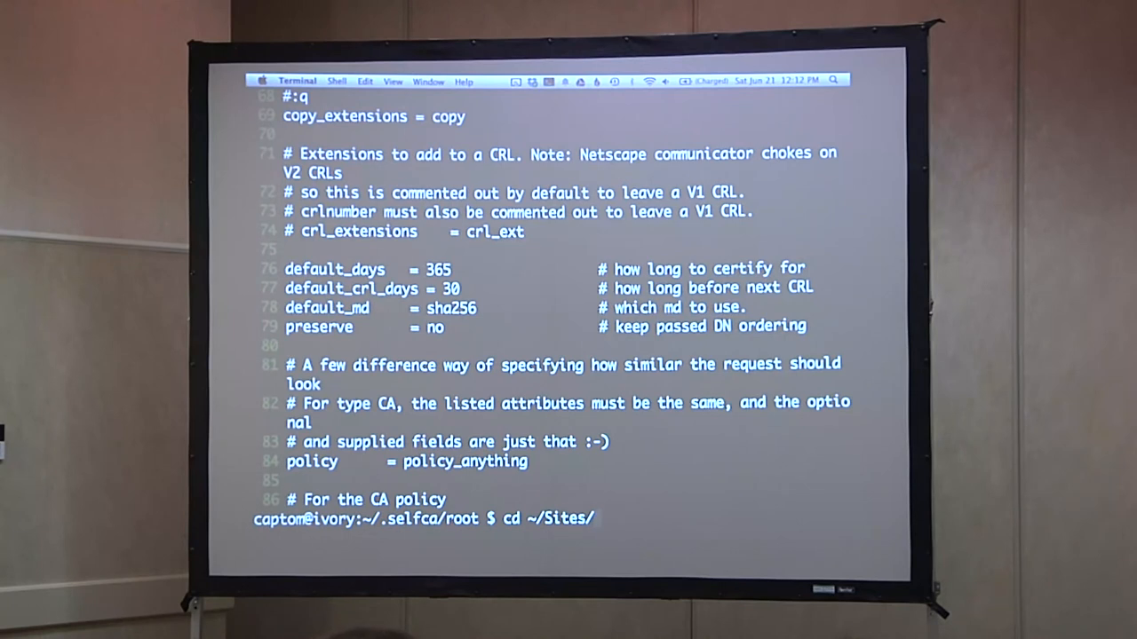
text(self2014/)
text(cd www/)
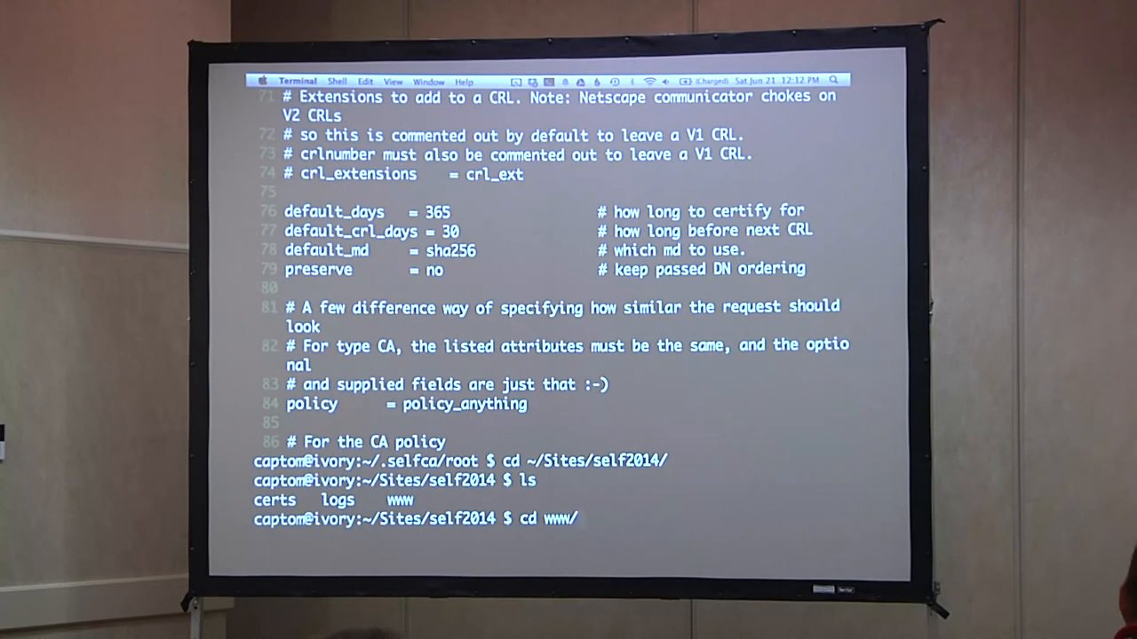
text(demystifying_ssl_part)
text(openssl x)
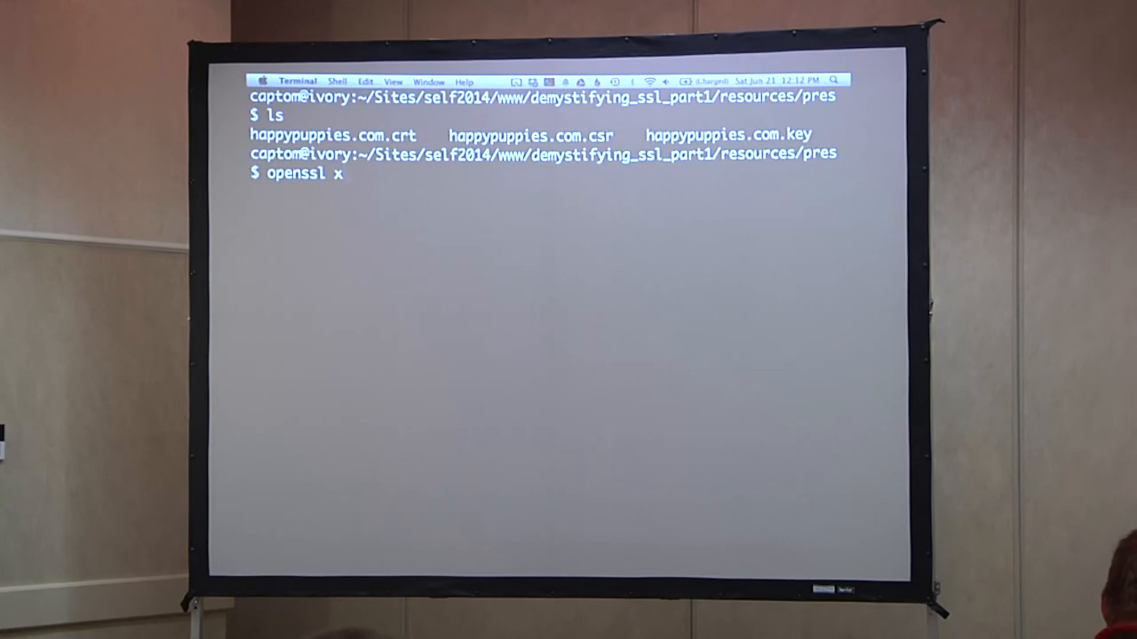
text(509 -noout -text -)
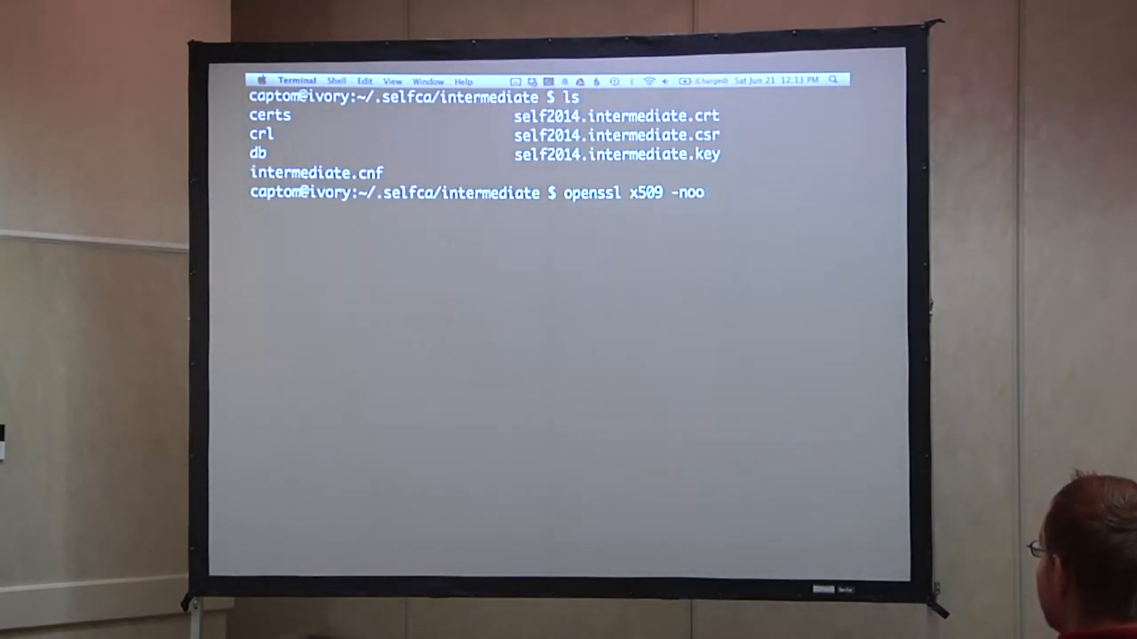
Decode the intermediate certificate with openssl x509 -noout -text and scroll its extensions
text(ut -text -in)
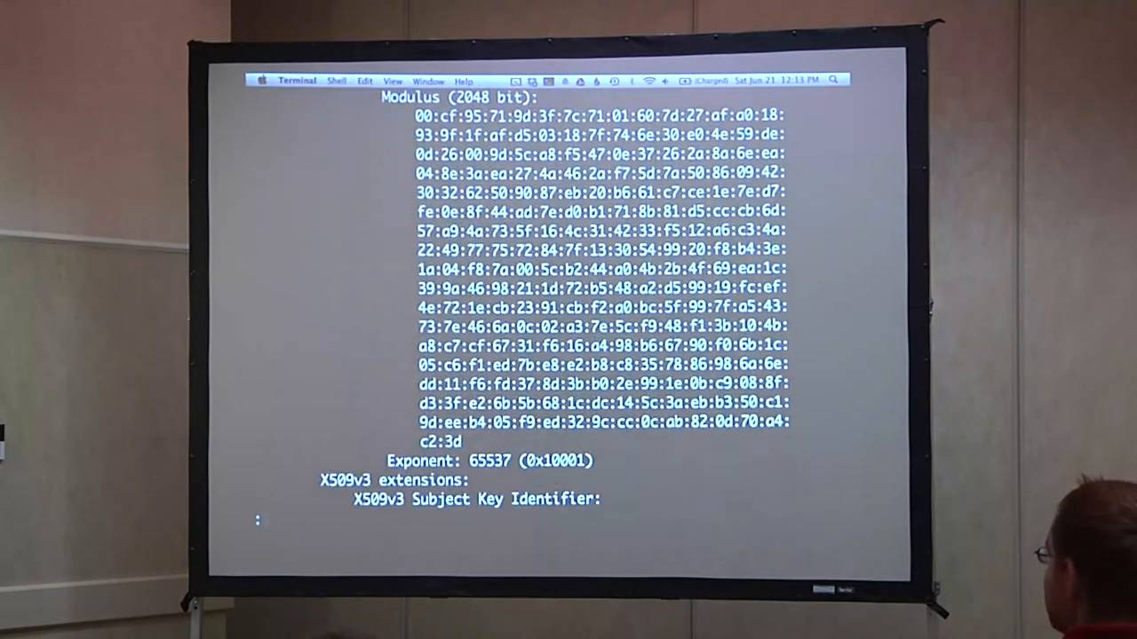
scroll(down, 3)
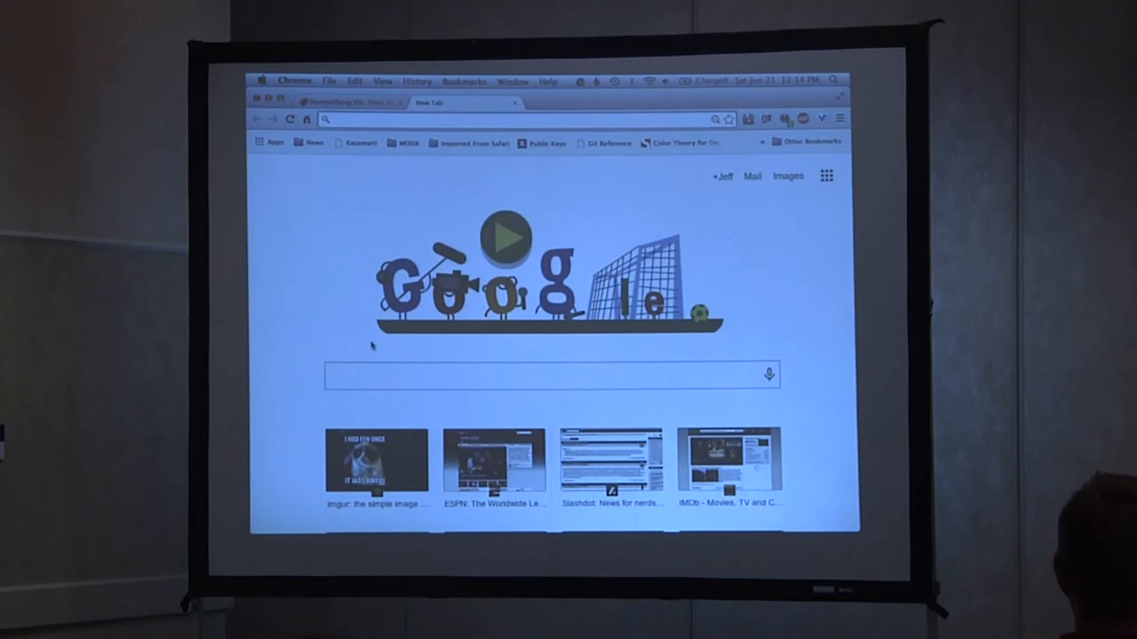
Search Google for 'verisign intermediate certificate' and open the VeriSign Intermediate CA Certificates result
text(verisign intermediate)
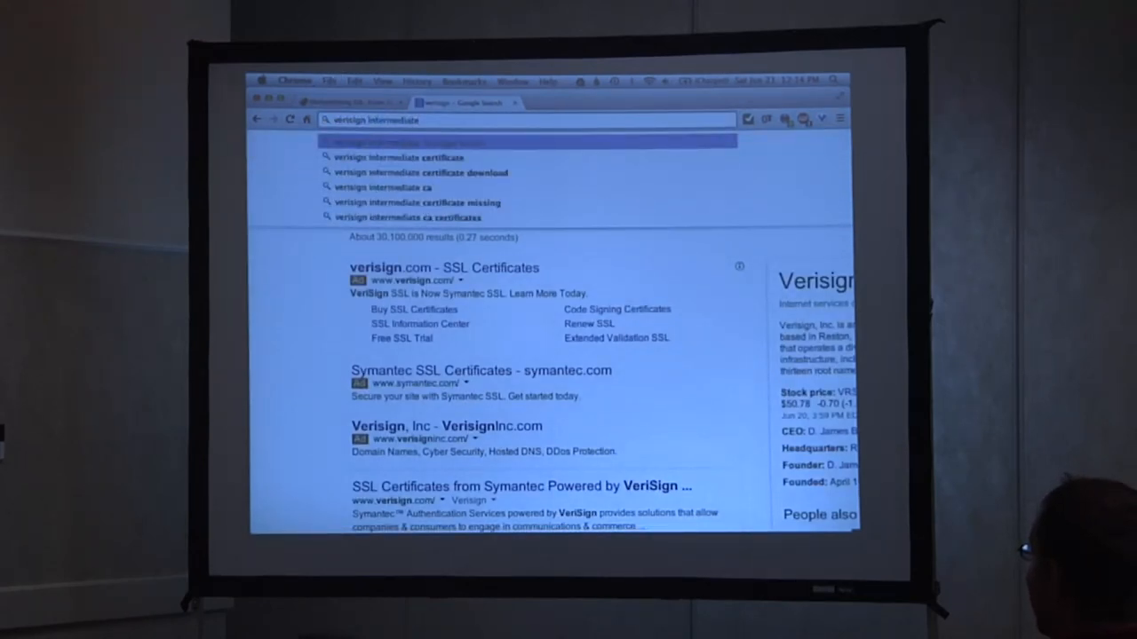
click(391, 157)
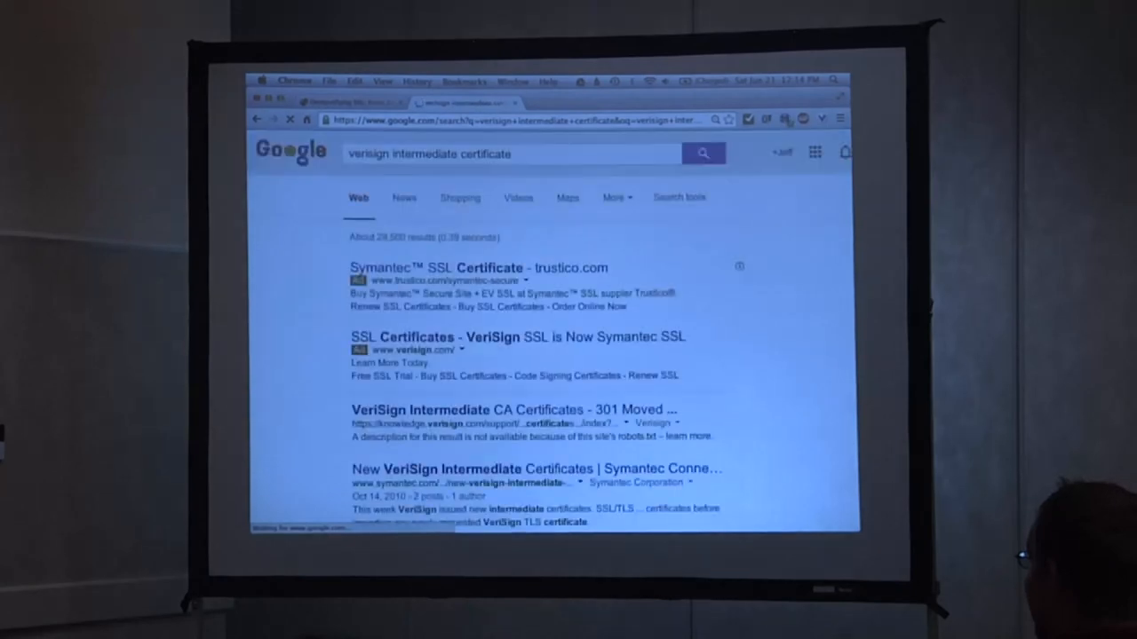
scroll(down, 3)
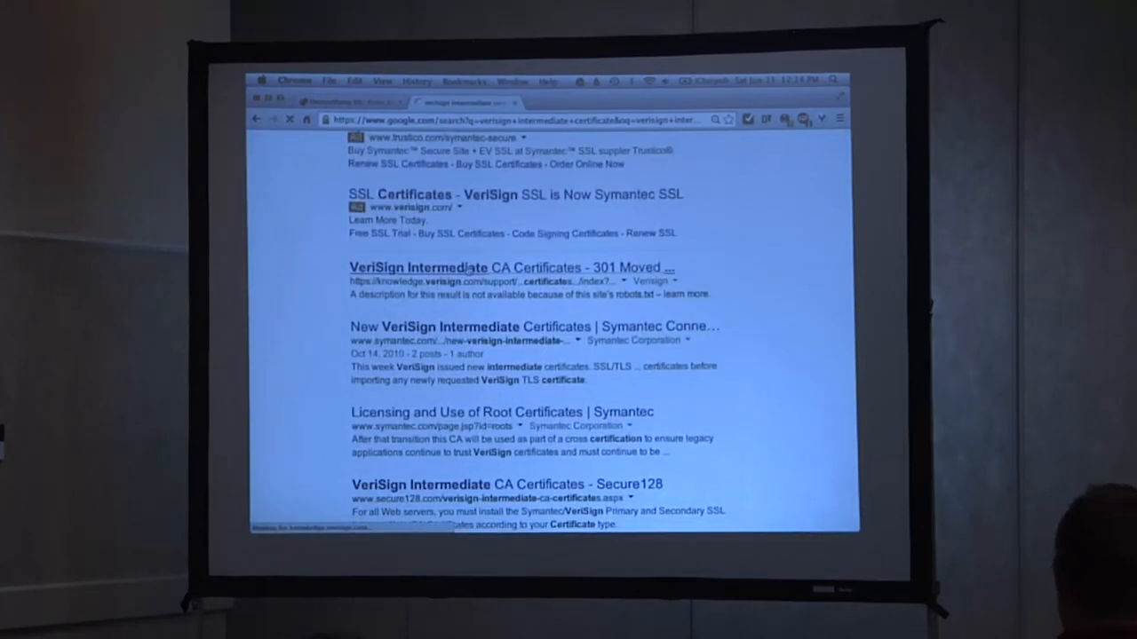
click(418, 267)
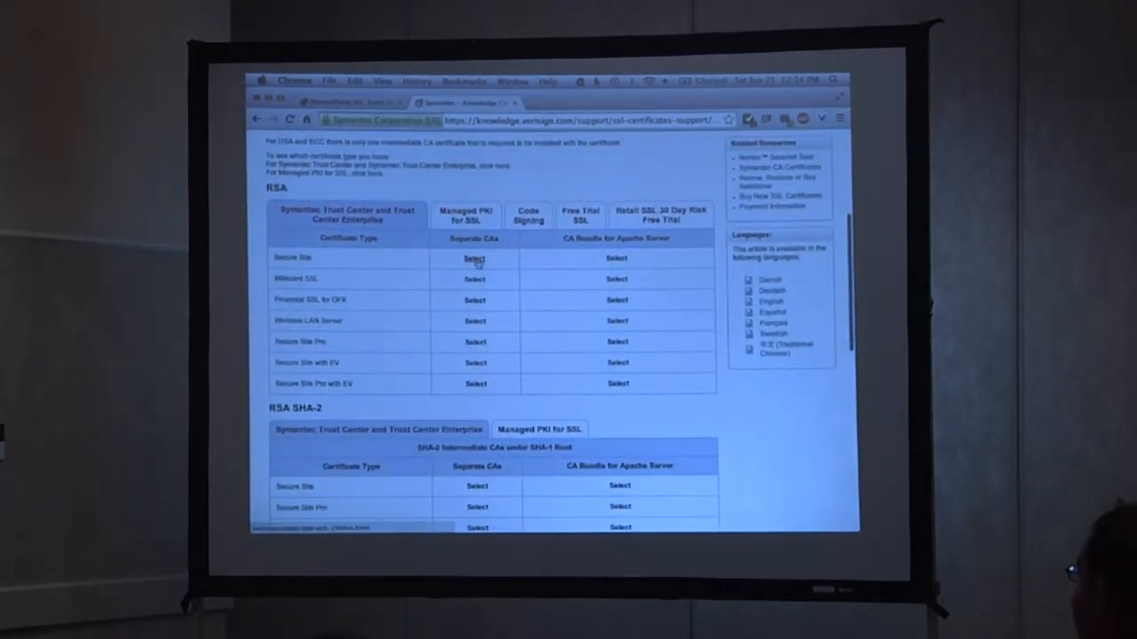
Select the Secure Site intermediate CA certificate, then in ~/ start vim verisign_intermediate.crt
click(474, 260)
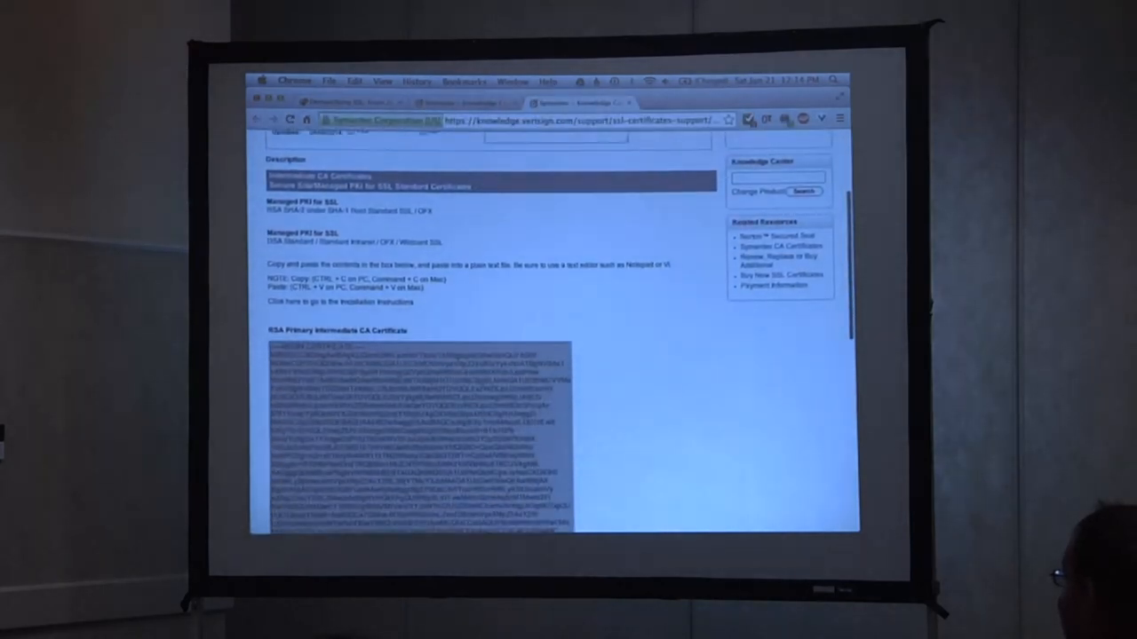
scroll(down, 3)
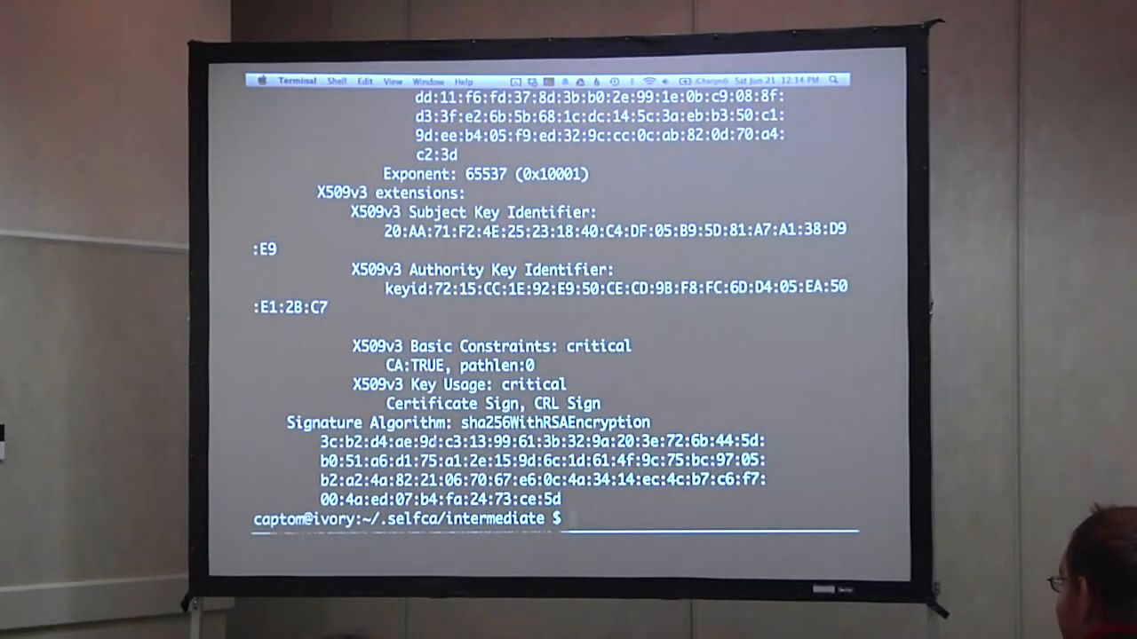
text(cd ~/)
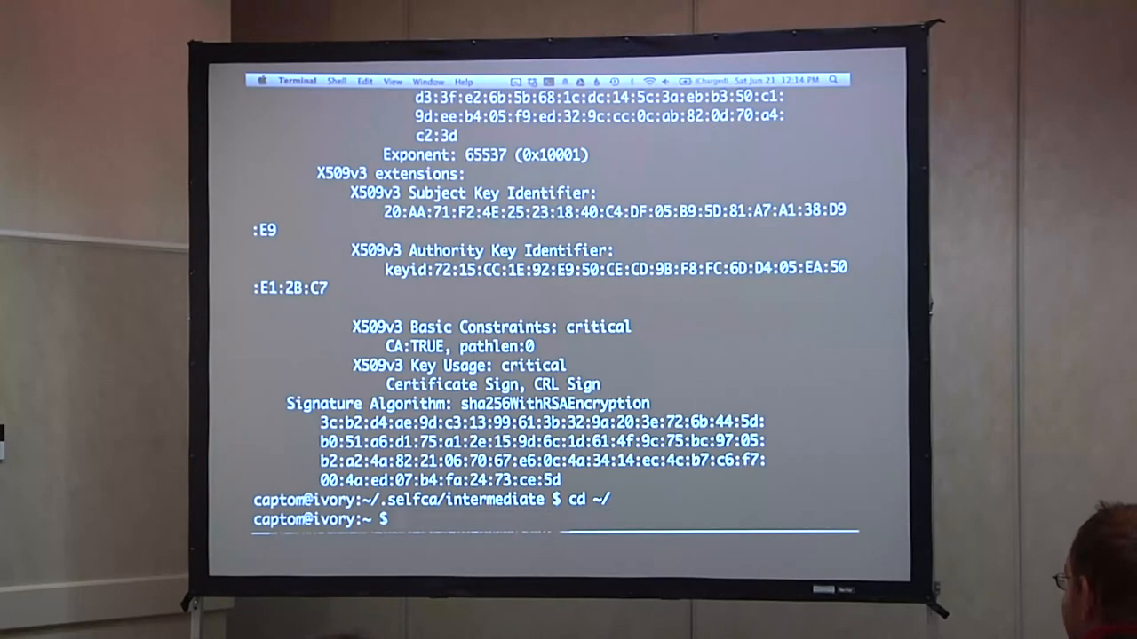
text(vim verisign_int)
text(openssl)
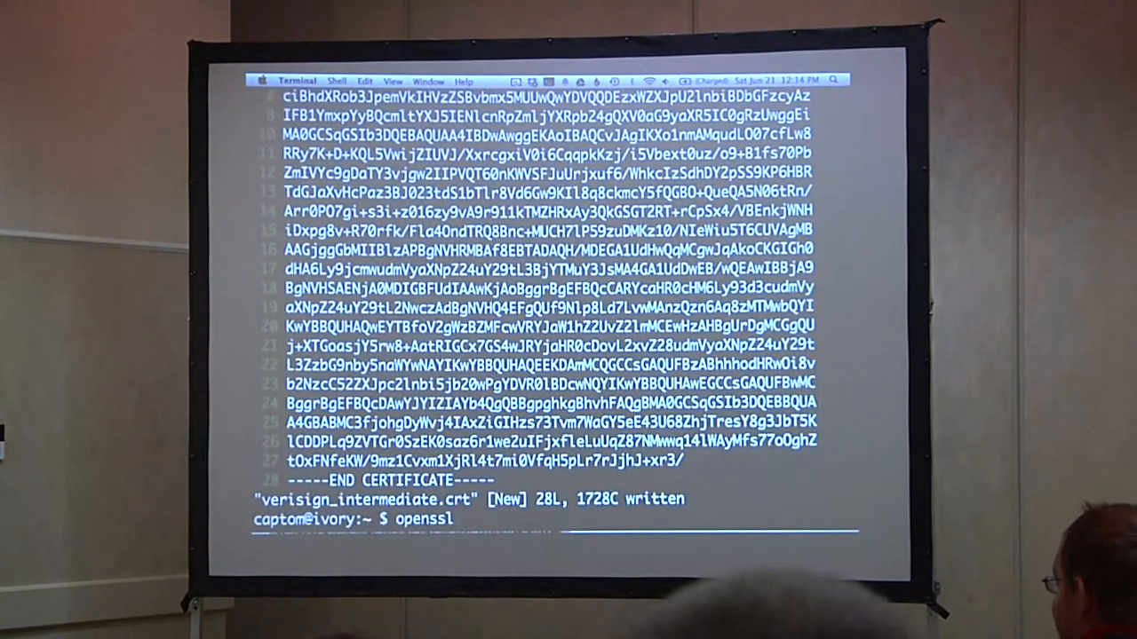
Run openssl x509 -noout -text on verisign_intermediate.crt to decode the certificate
text(x509 -noout -tex)
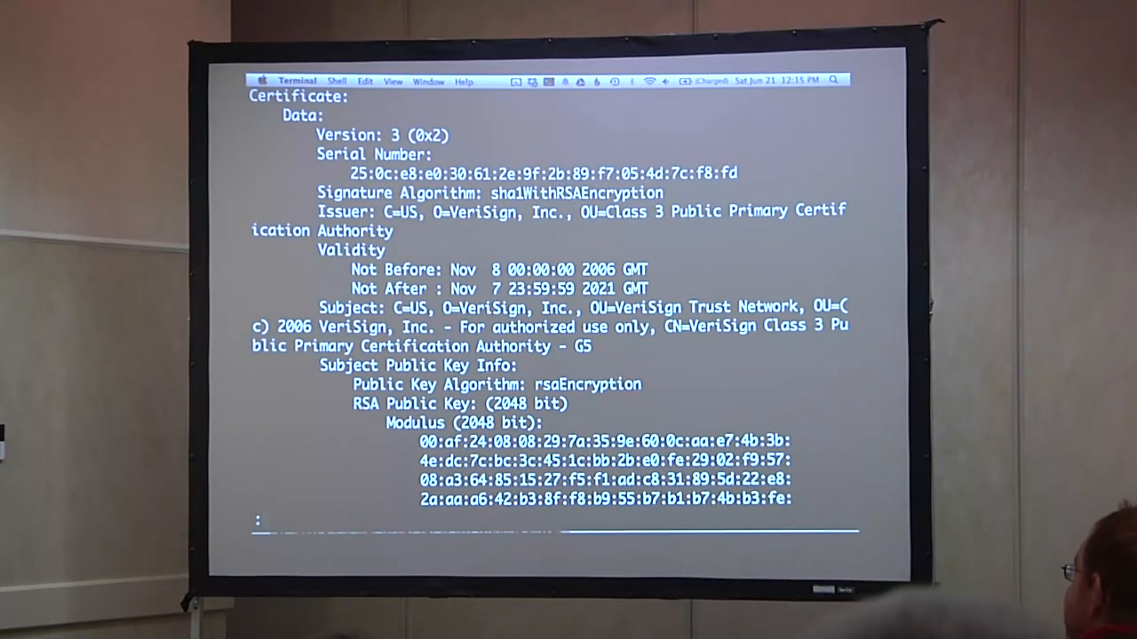
Scroll through the certificate's extensions in the pager
scroll(down, 3)
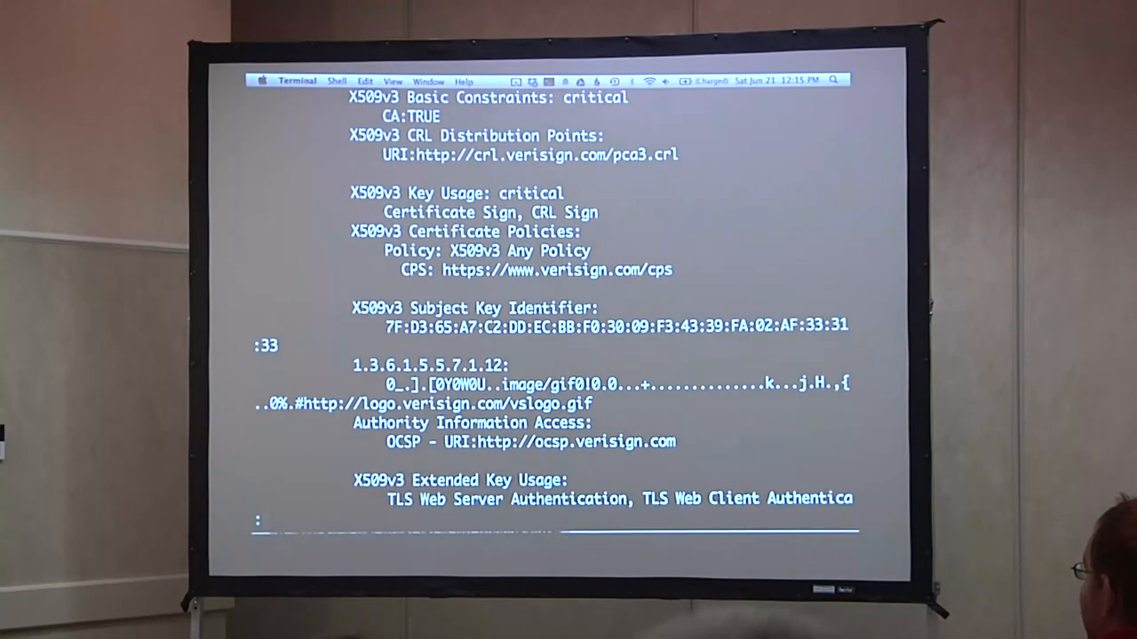
scroll(down, 3)
text(openssl)
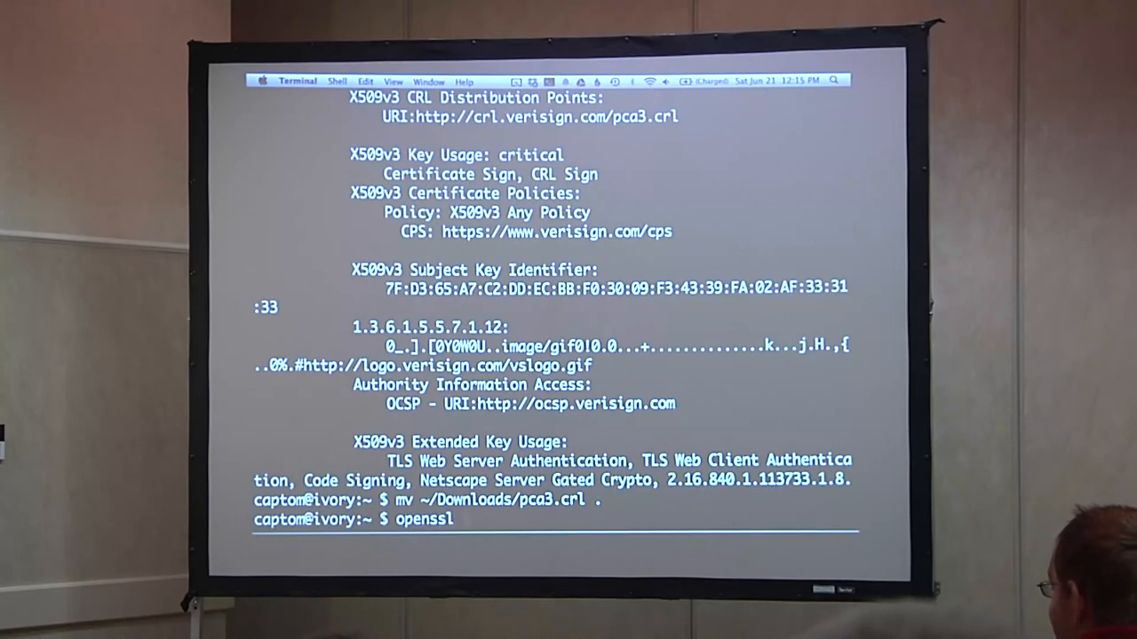
Start the interactive OpenSSL session and begin the next command
key(Return)
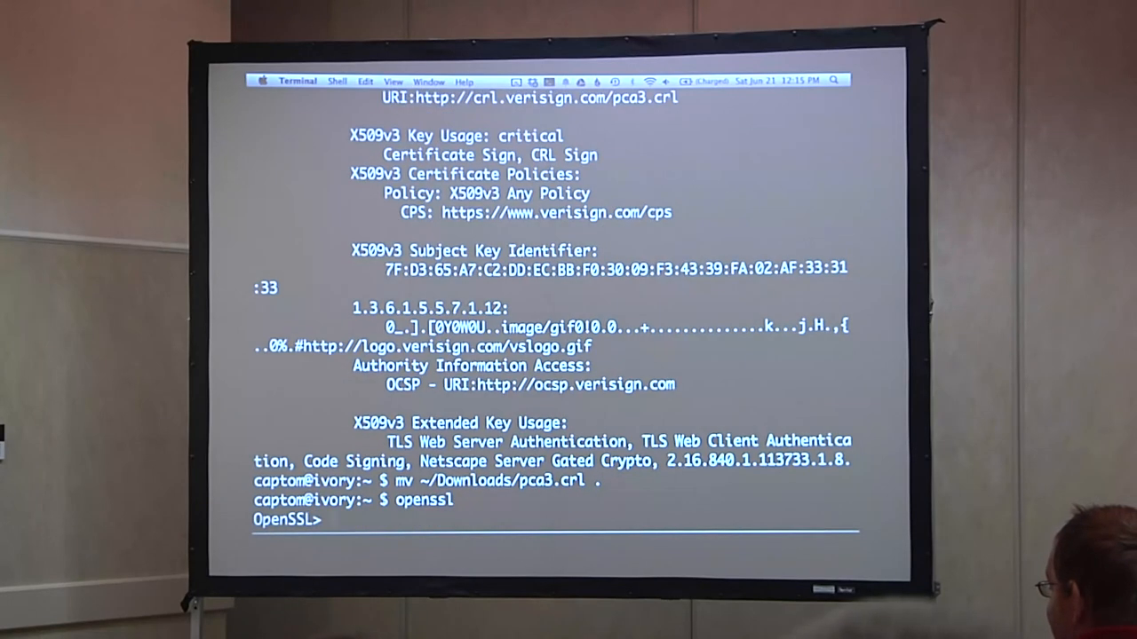
text(he)
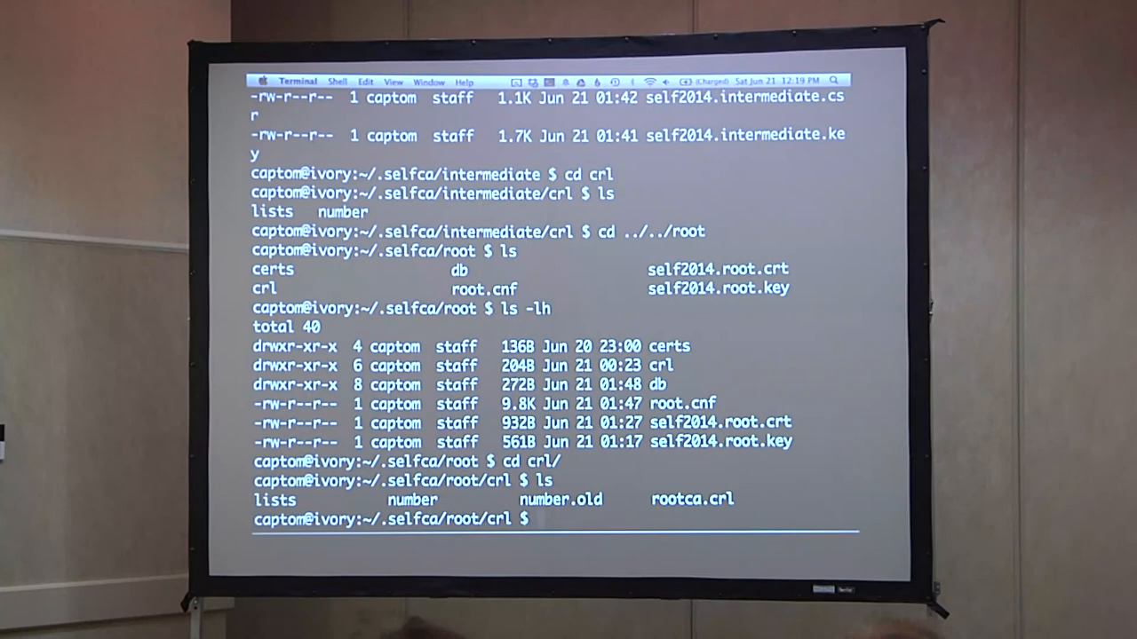
Page through rootca.crl with less to show the PEM-encoded CRL
text(less rootca.crl)
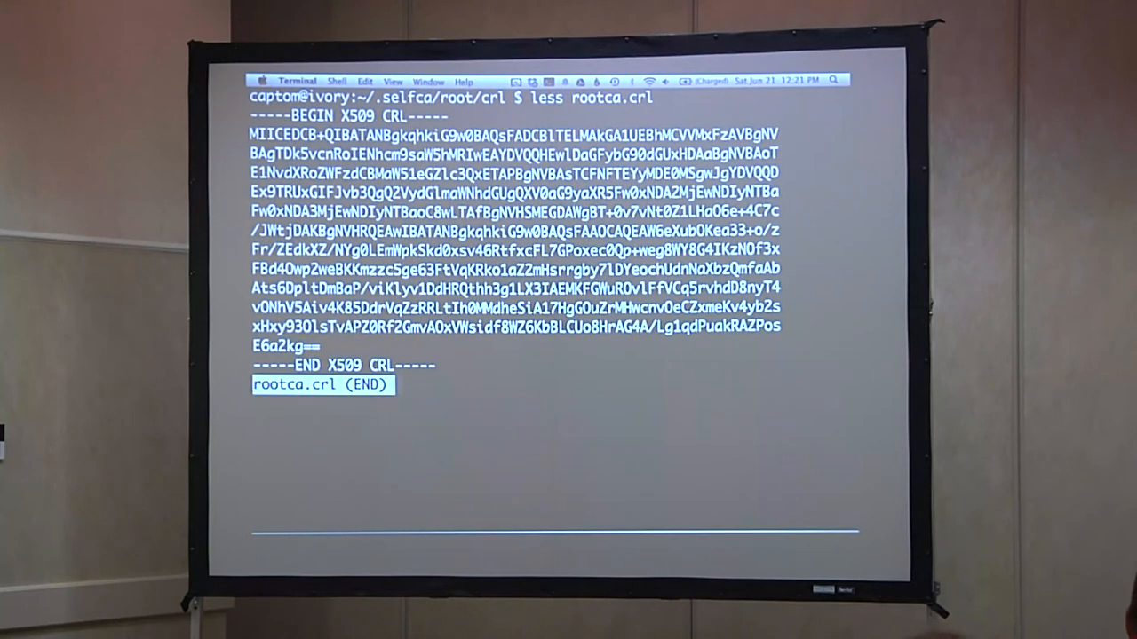
Quit the pager and switch over to Chrome for a new tab
key(q)
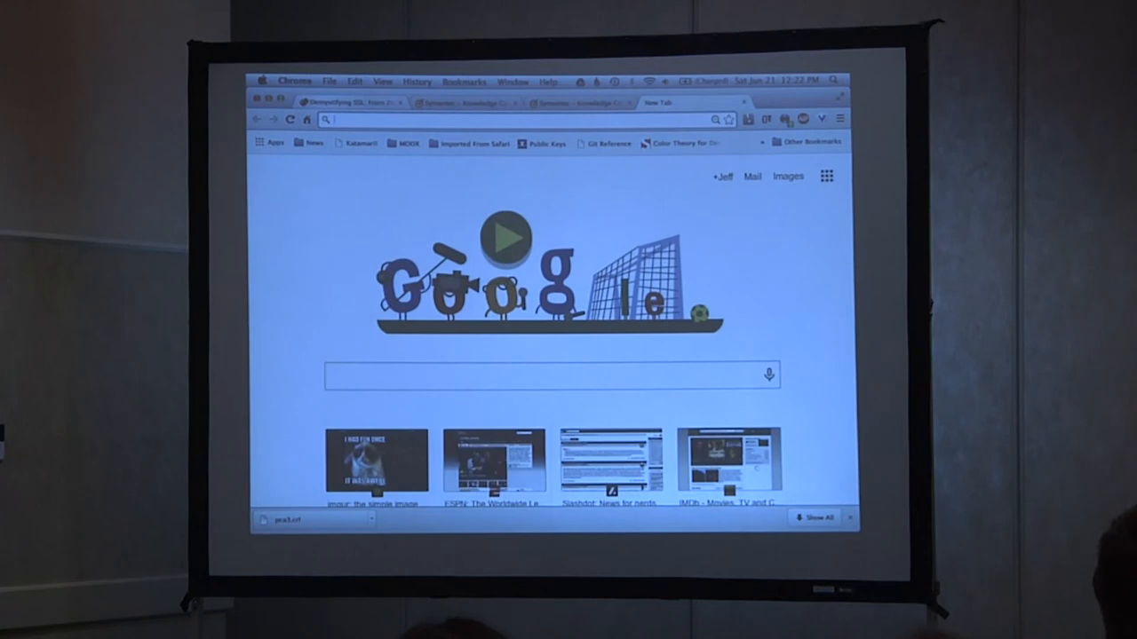
text(imp)
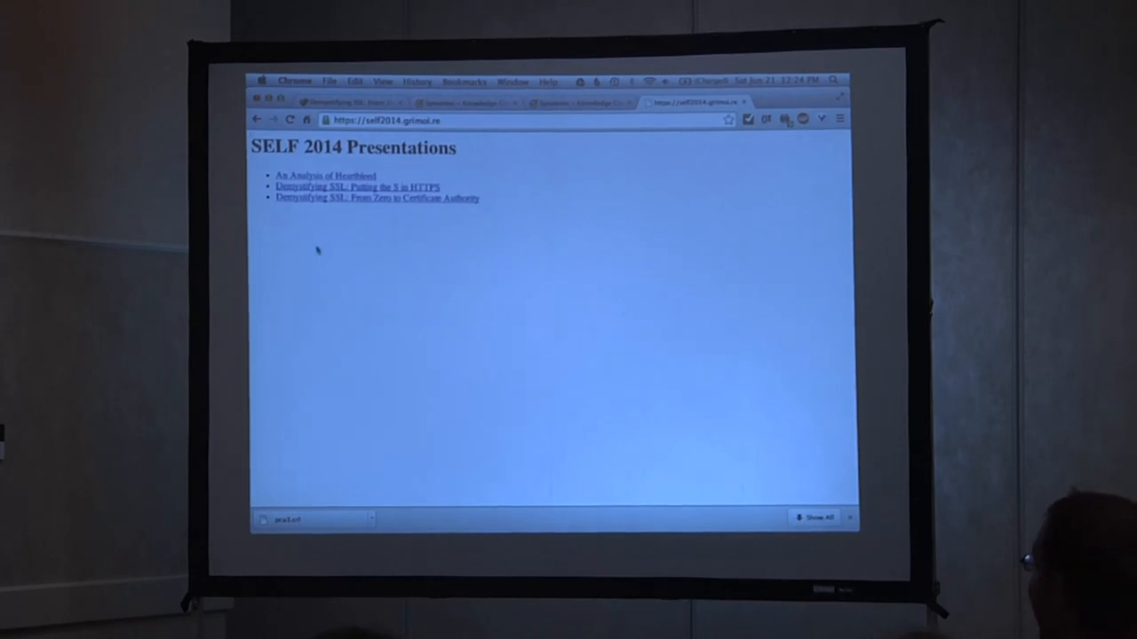
Show the site's certificate information from the padlock's Connection details
click(325, 119)
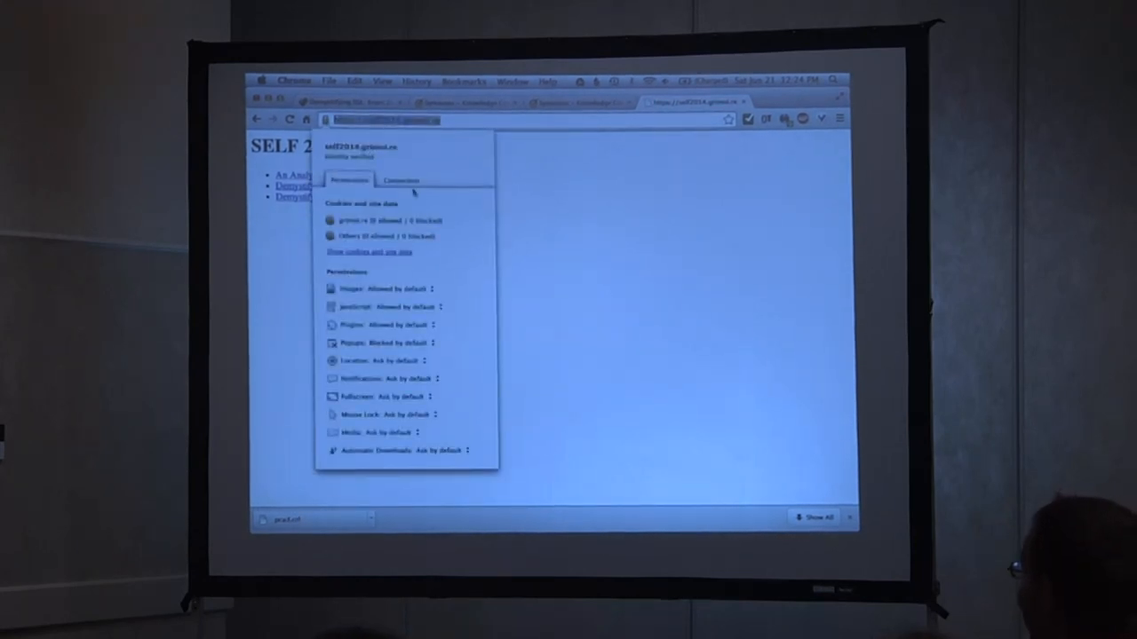
click(397, 179)
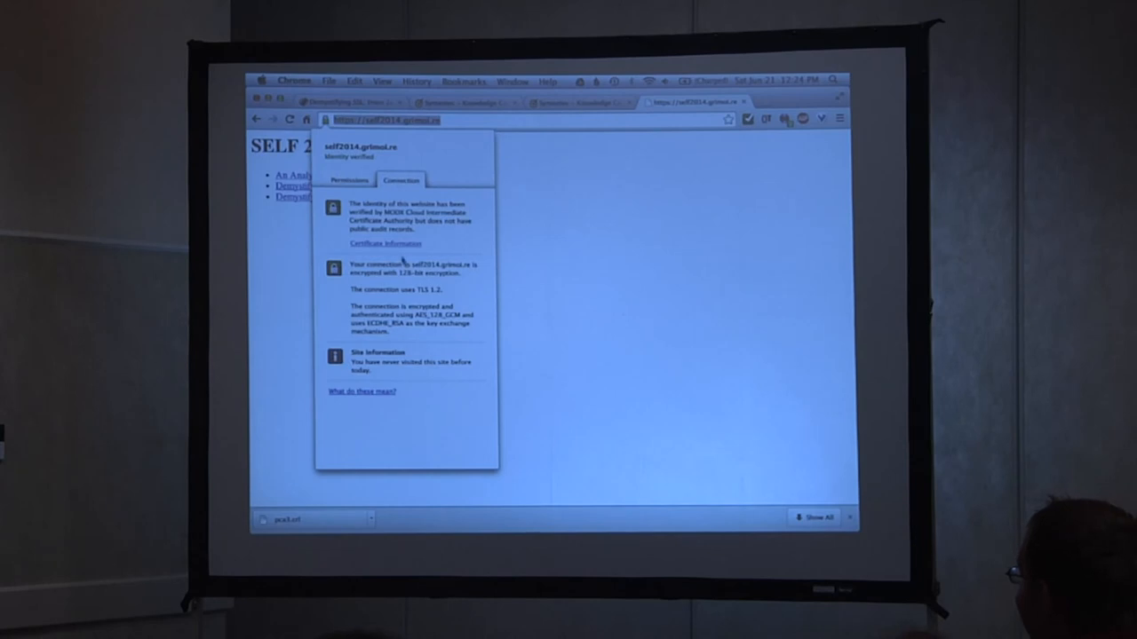
click(383, 242)
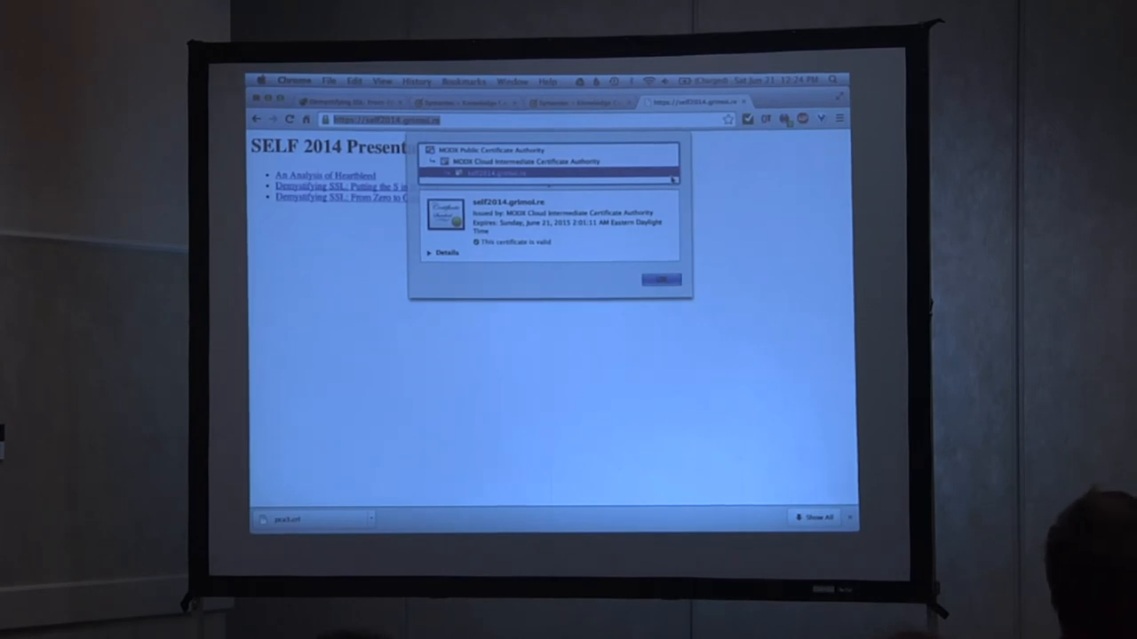
Close the certificate viewer and open the Downloads folder with the .crt files
click(657, 281)
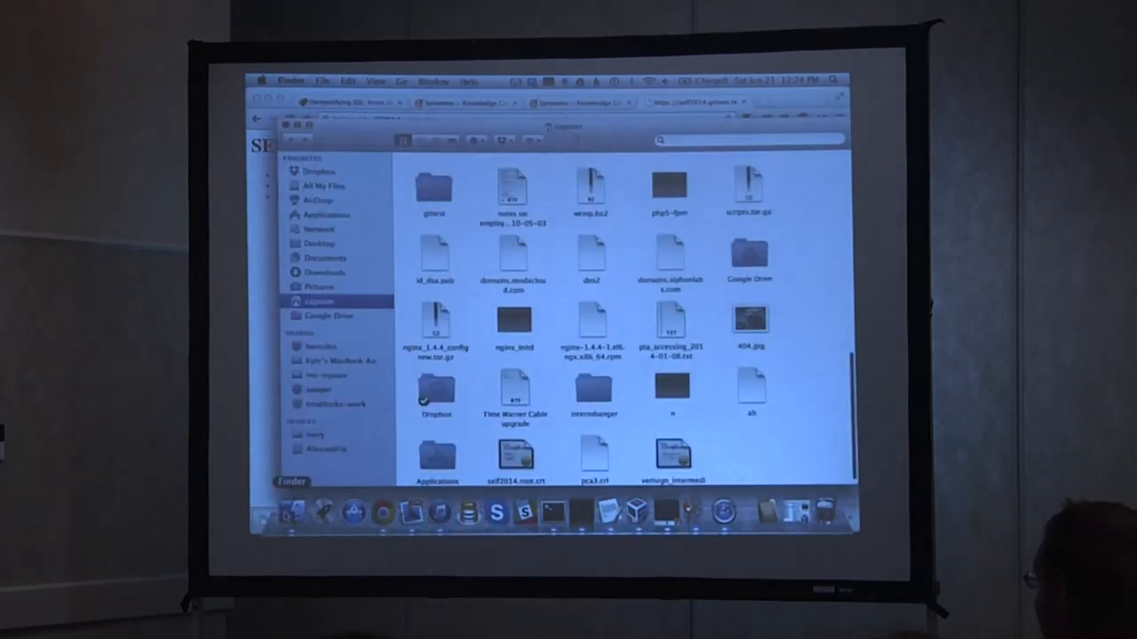
click(512, 453)
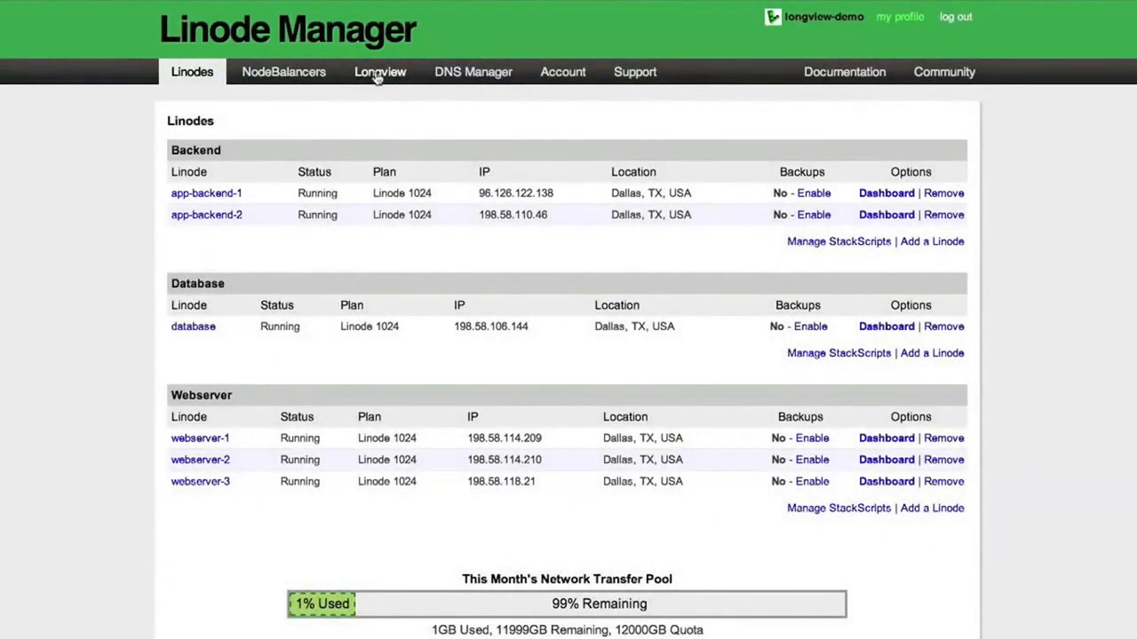
From the Longview overview, resize the client tiles and open a client's detailed statistics
click(380, 71)
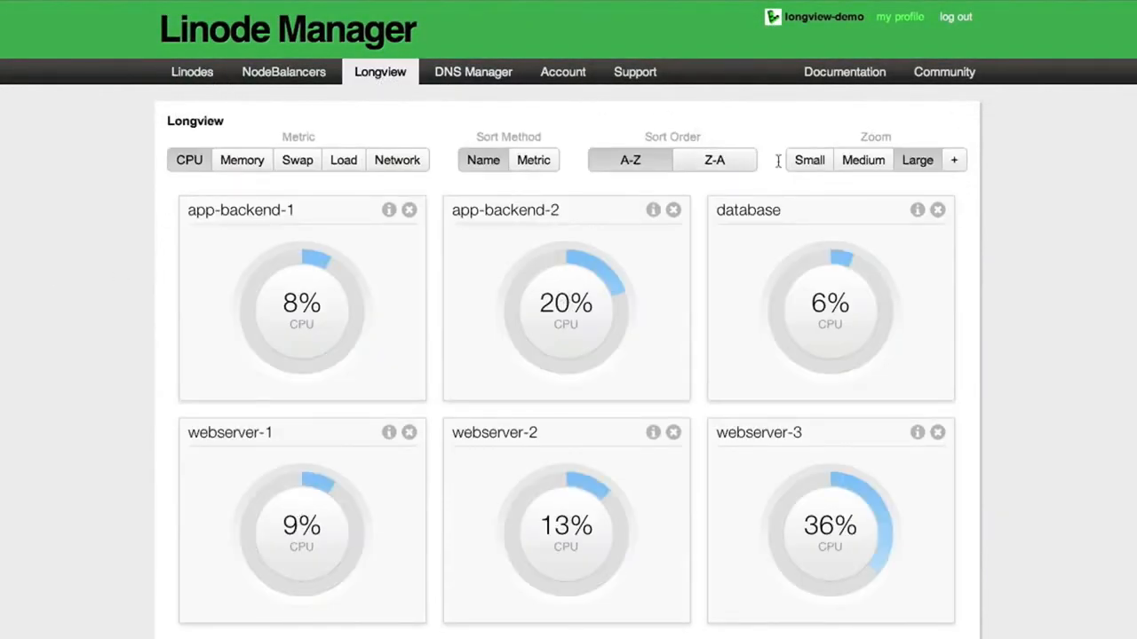
click(863, 159)
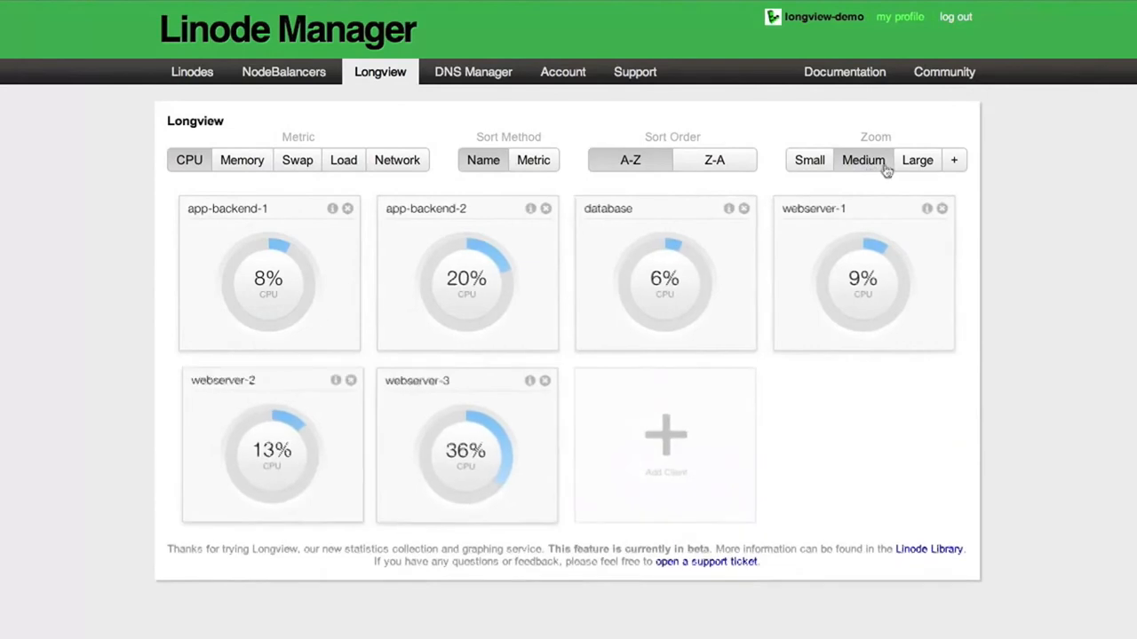
click(954, 160)
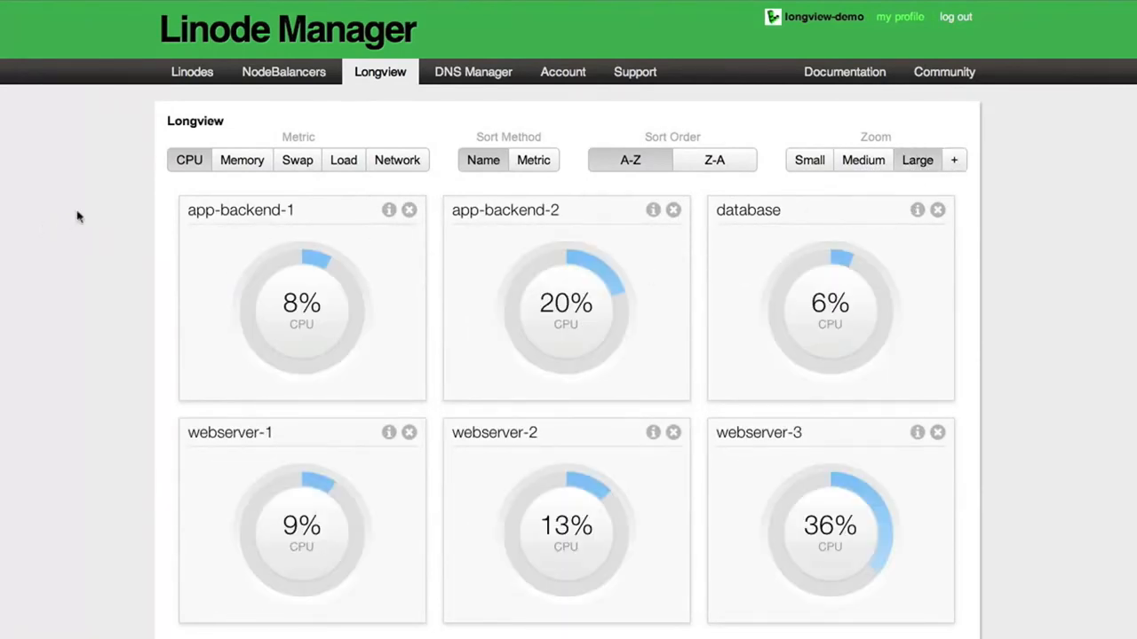
click(242, 159)
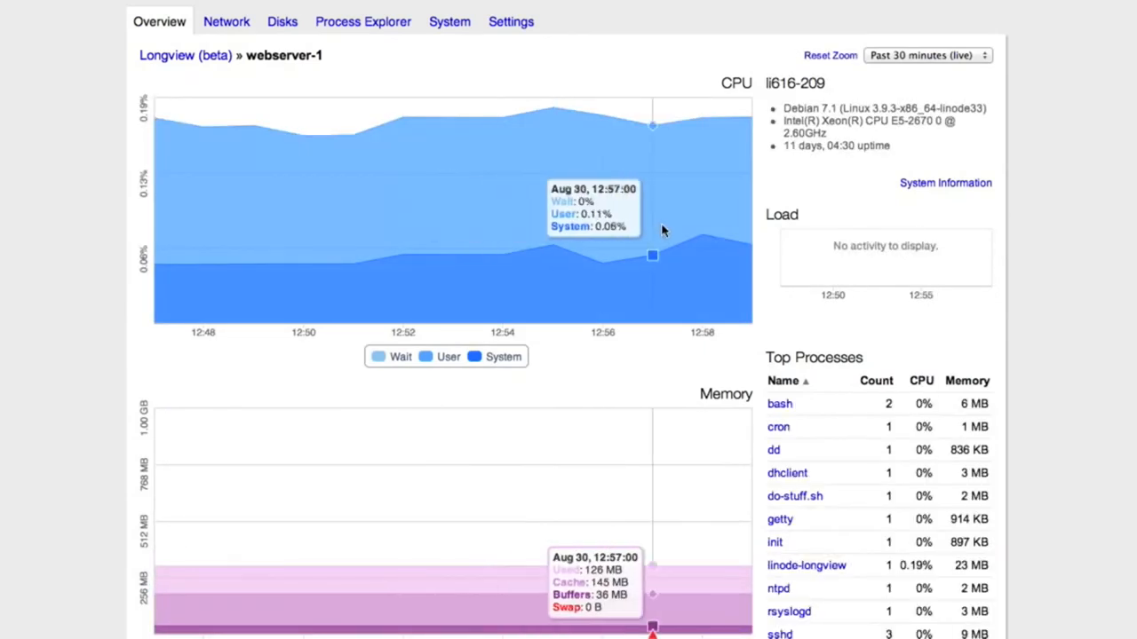
mouse_move(718, 235)
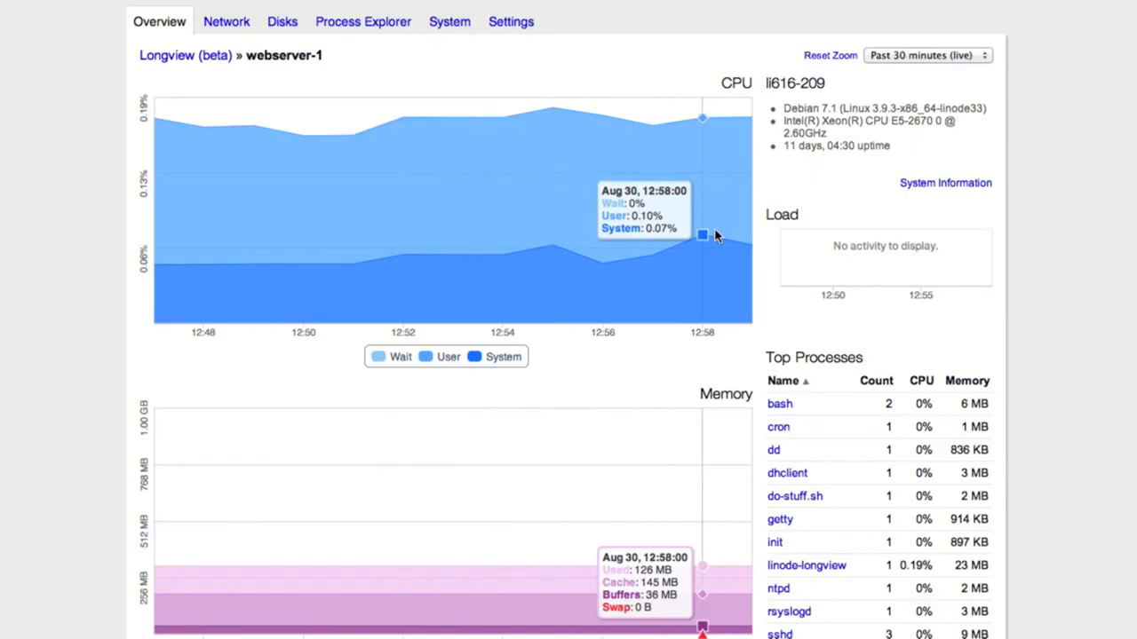
Review the server's Network, Disks, Process Explorer and System tabs with listening services
click(227, 21)
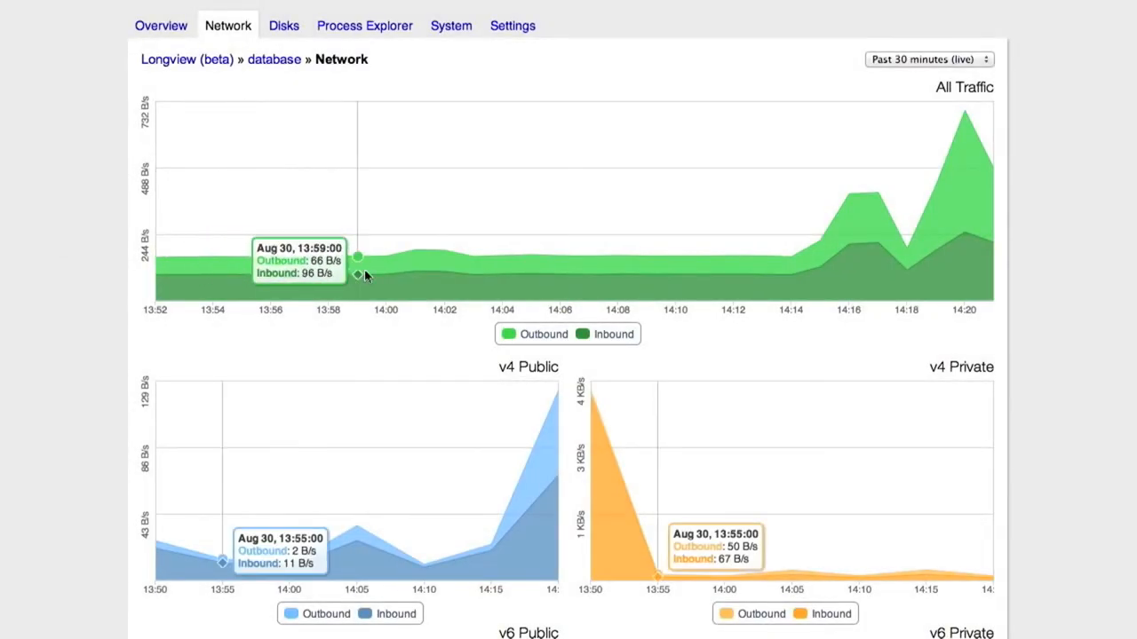
mouse_move(791, 277)
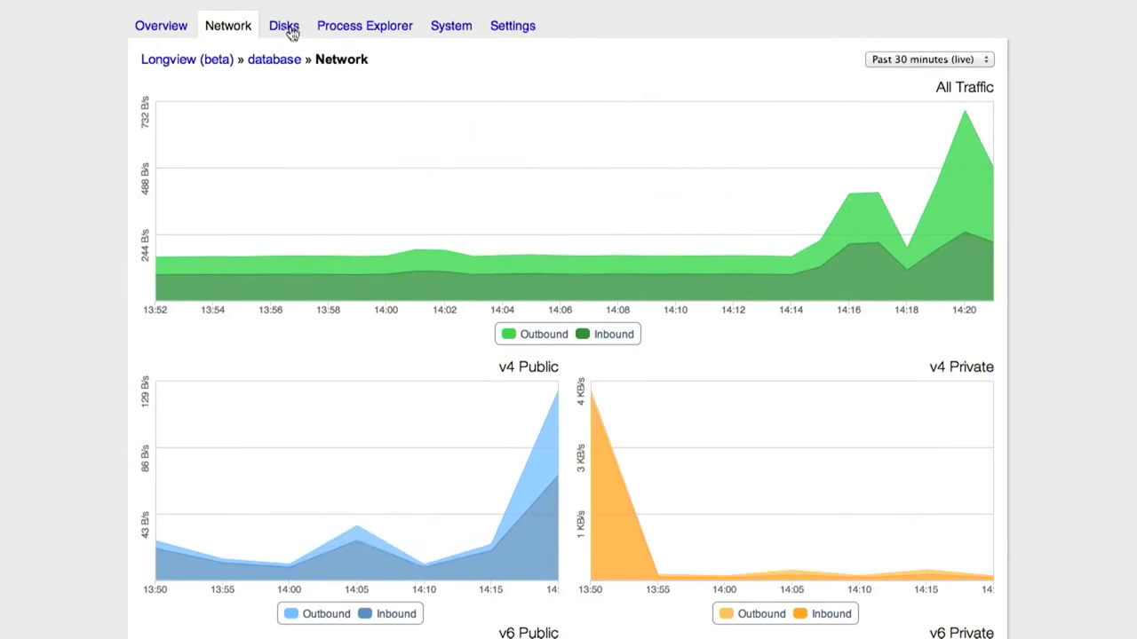
click(285, 25)
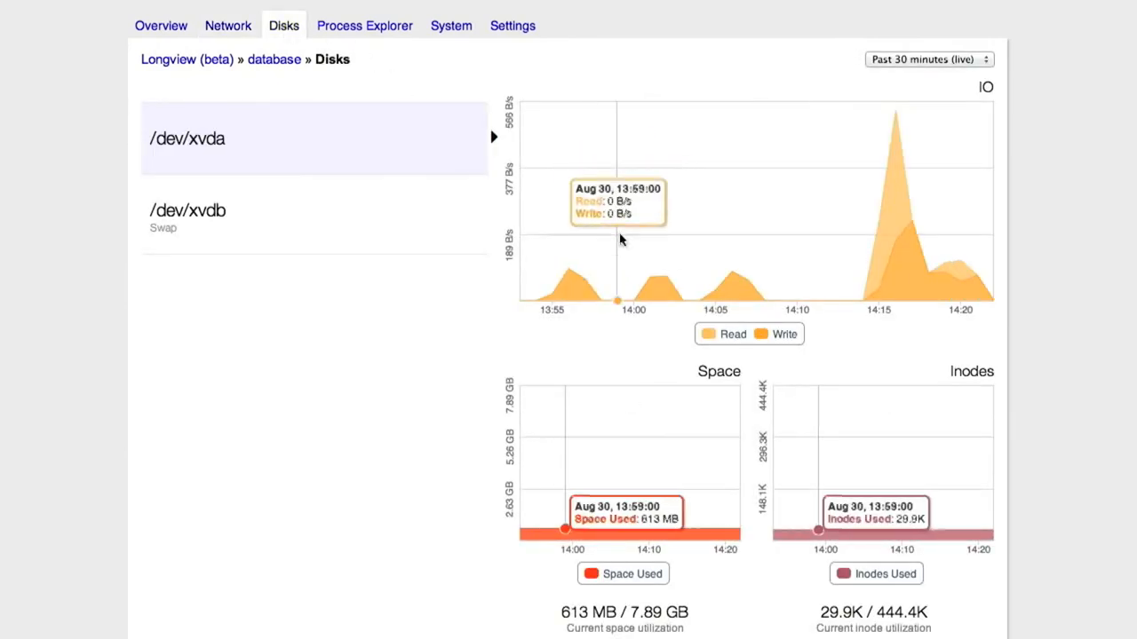
mouse_move(387, 33)
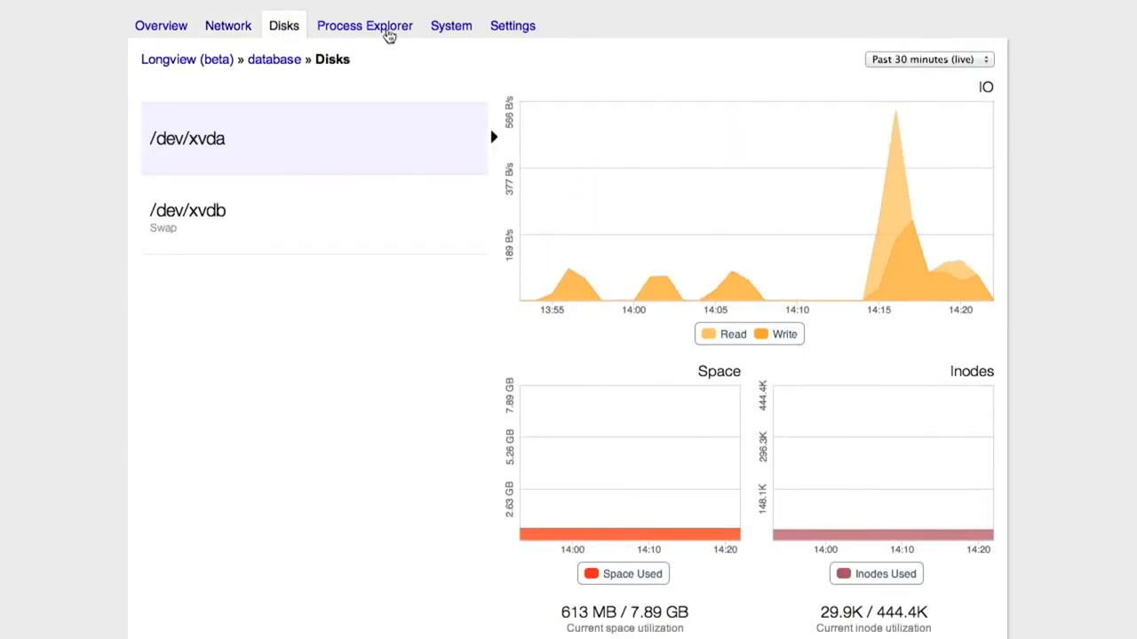
click(362, 25)
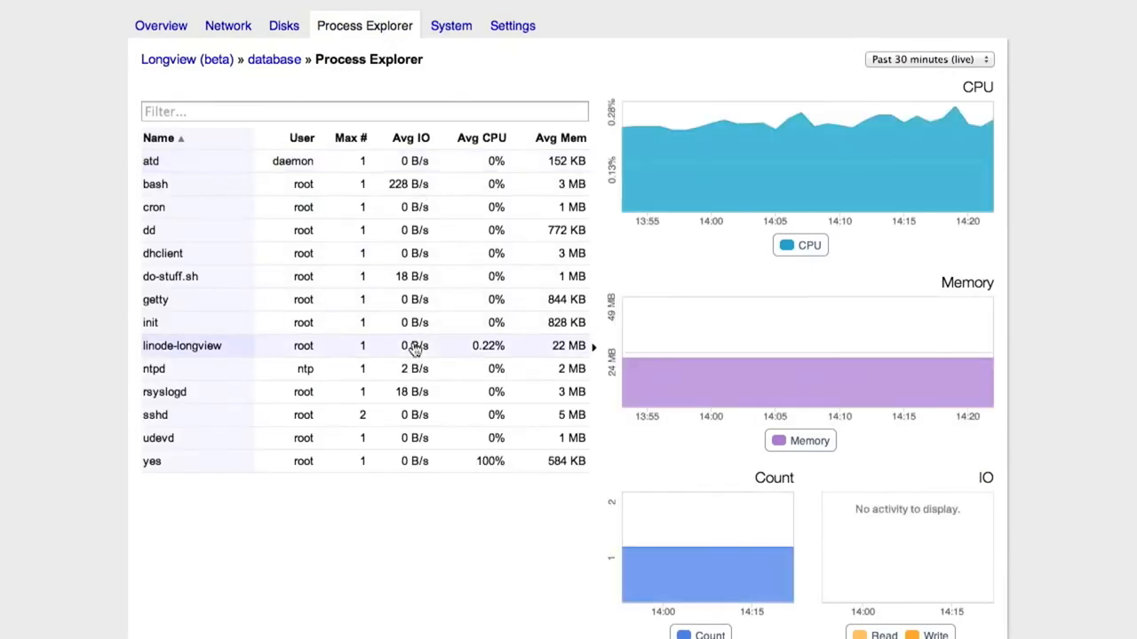
mouse_move(469, 25)
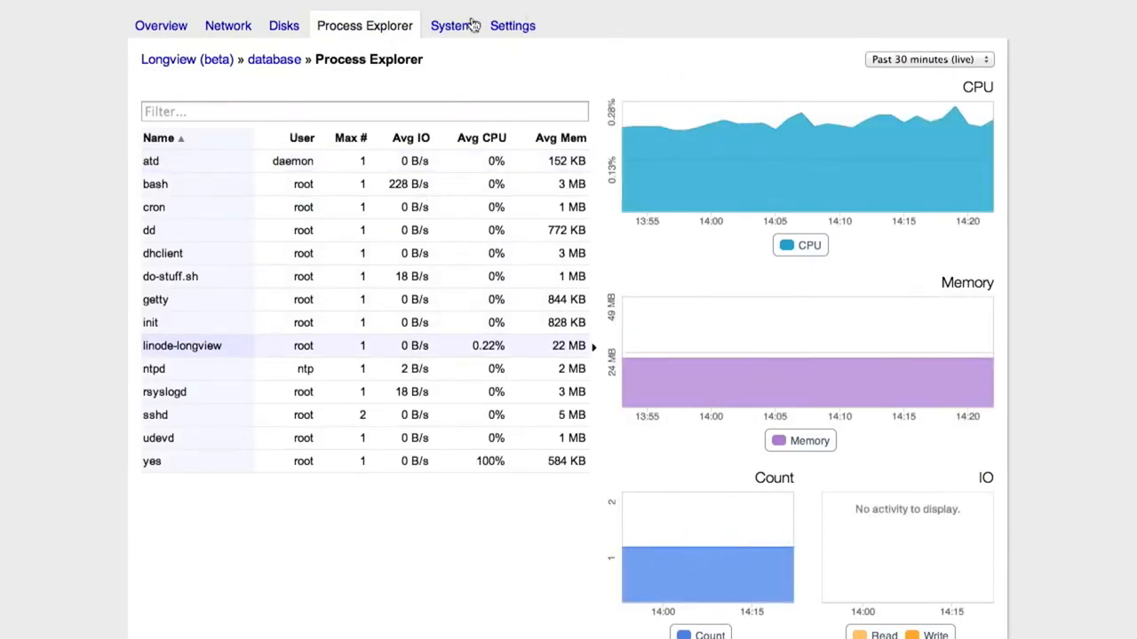
click(448, 25)
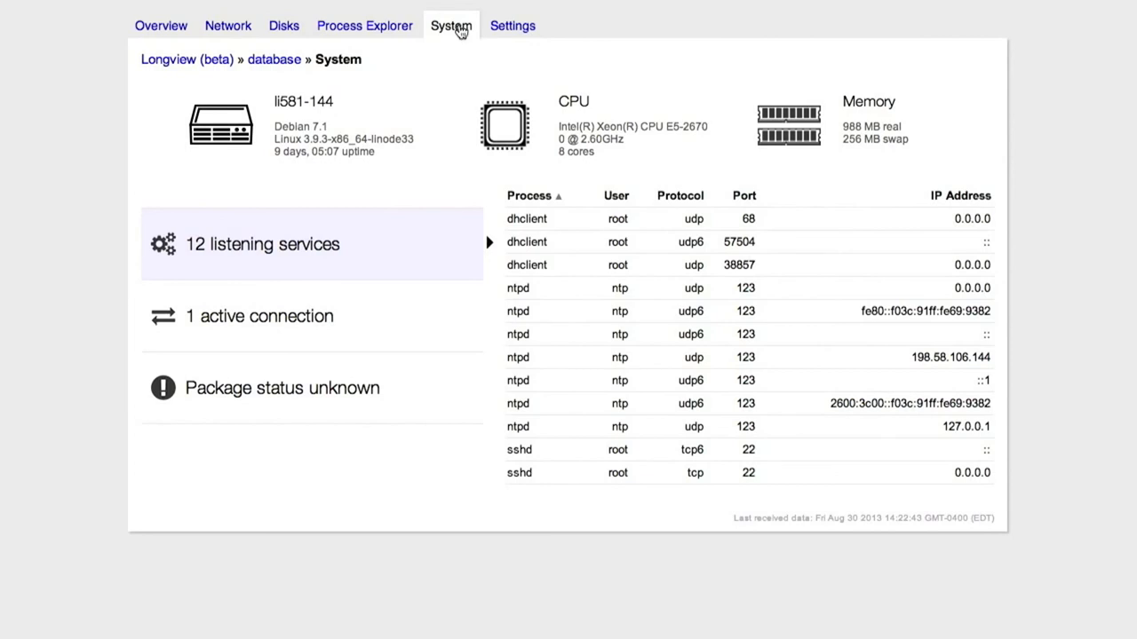
Add a new Longview client, note the curl install command, and dismiss the dialog
click(188, 61)
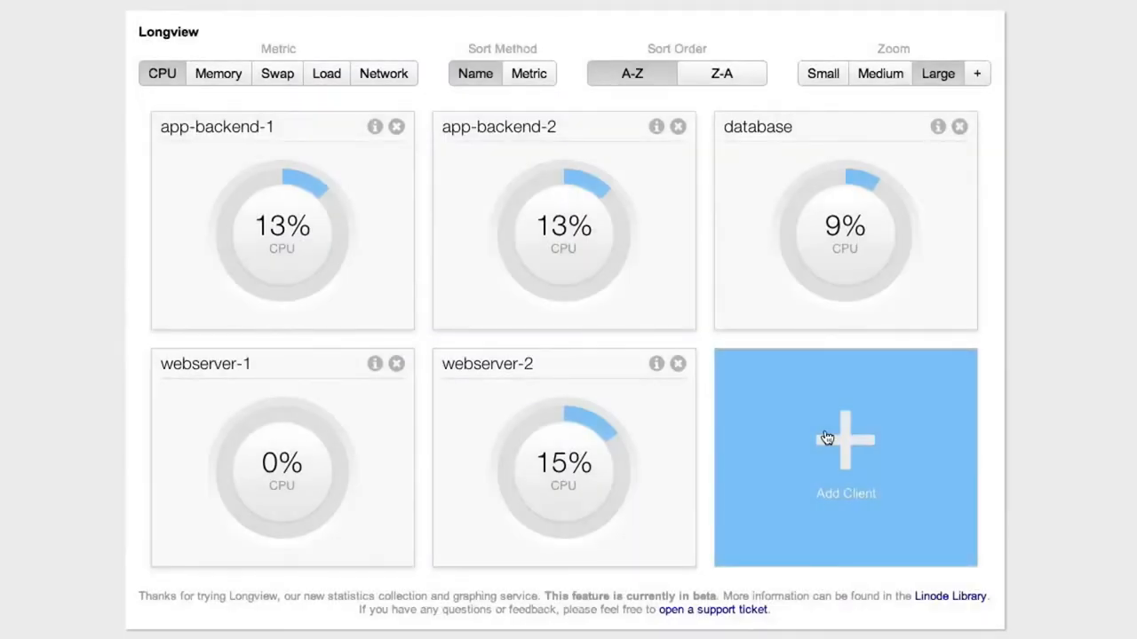
click(843, 444)
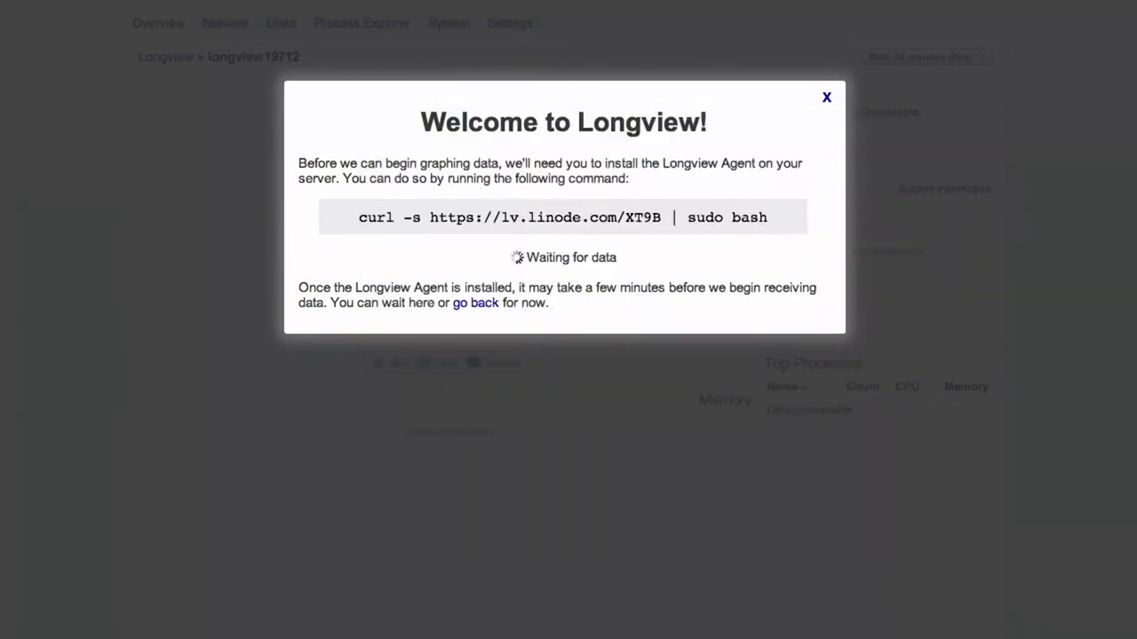
click(824, 96)
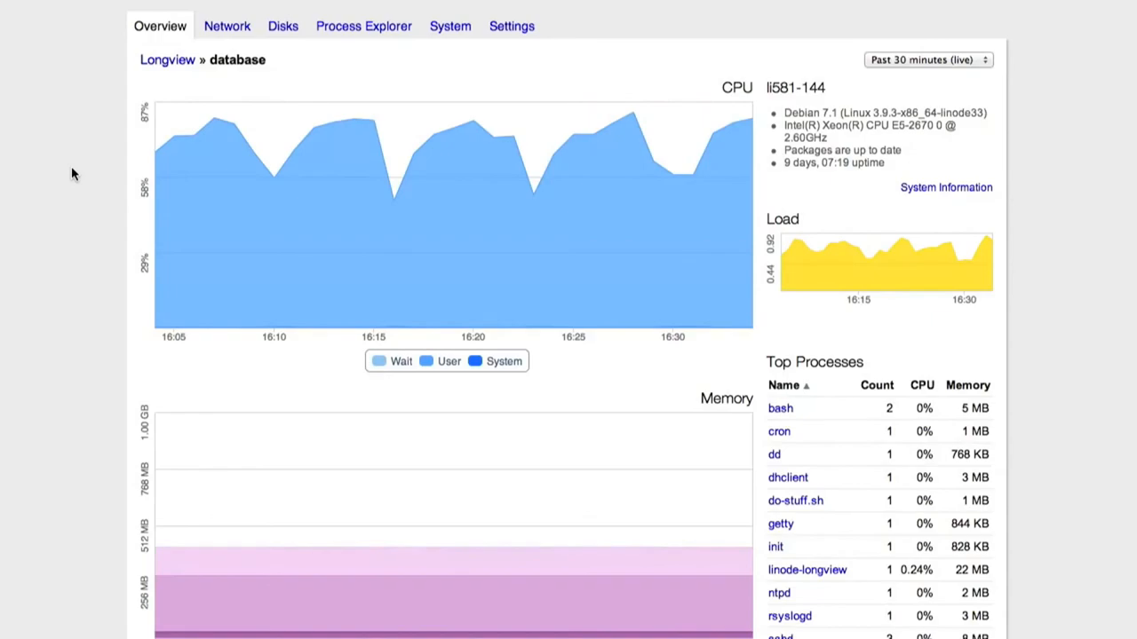